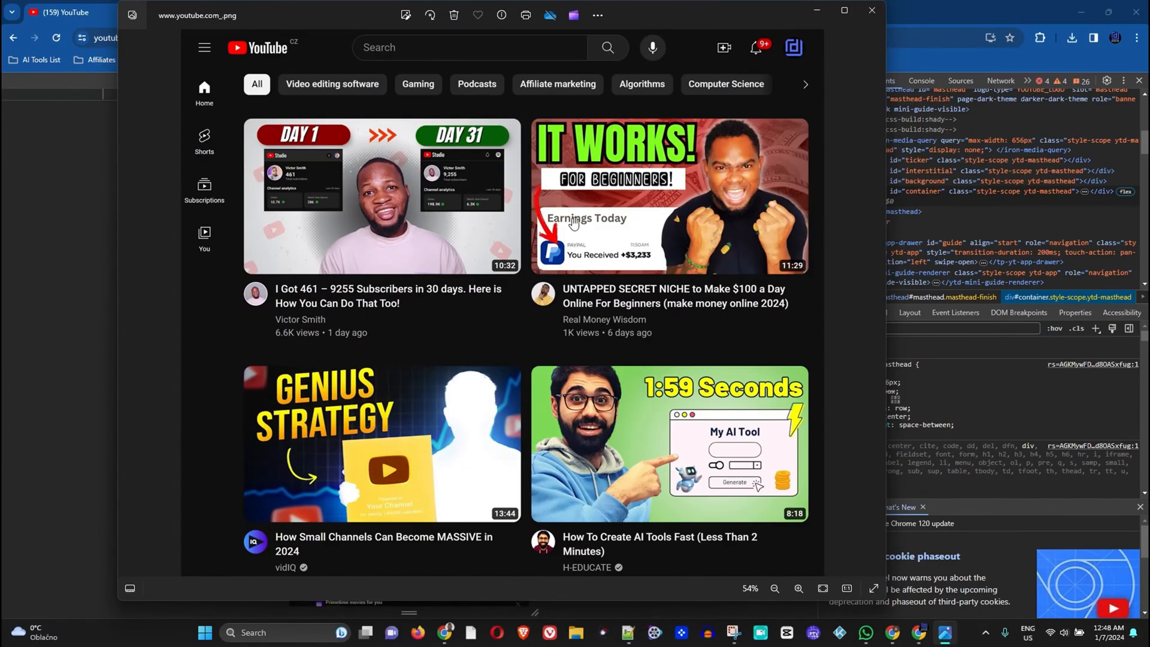
- Navigate the new tab to youtube.com from the address bar
left_click(797, 589)
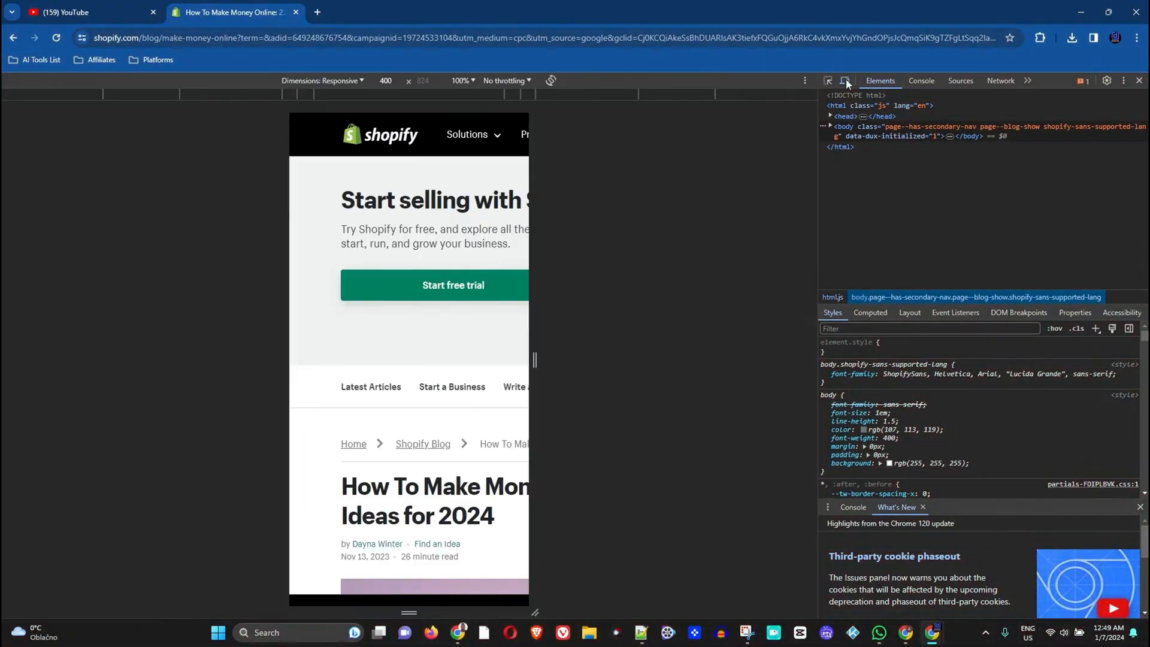
left_click(1070, 37)
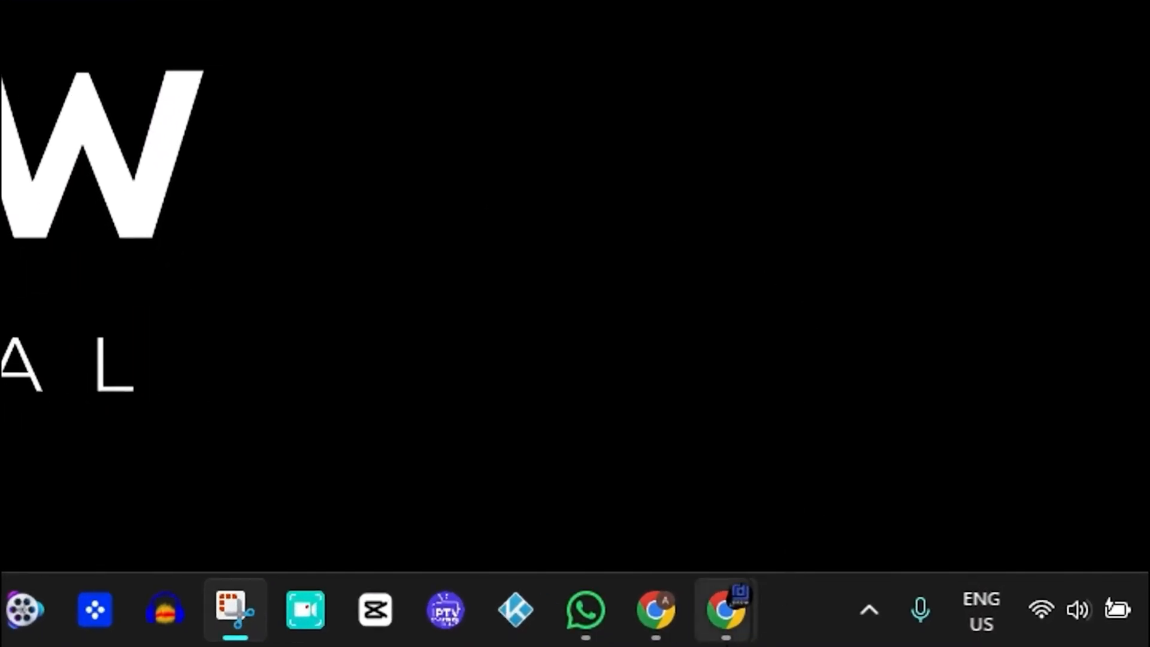
left_click(722, 609)
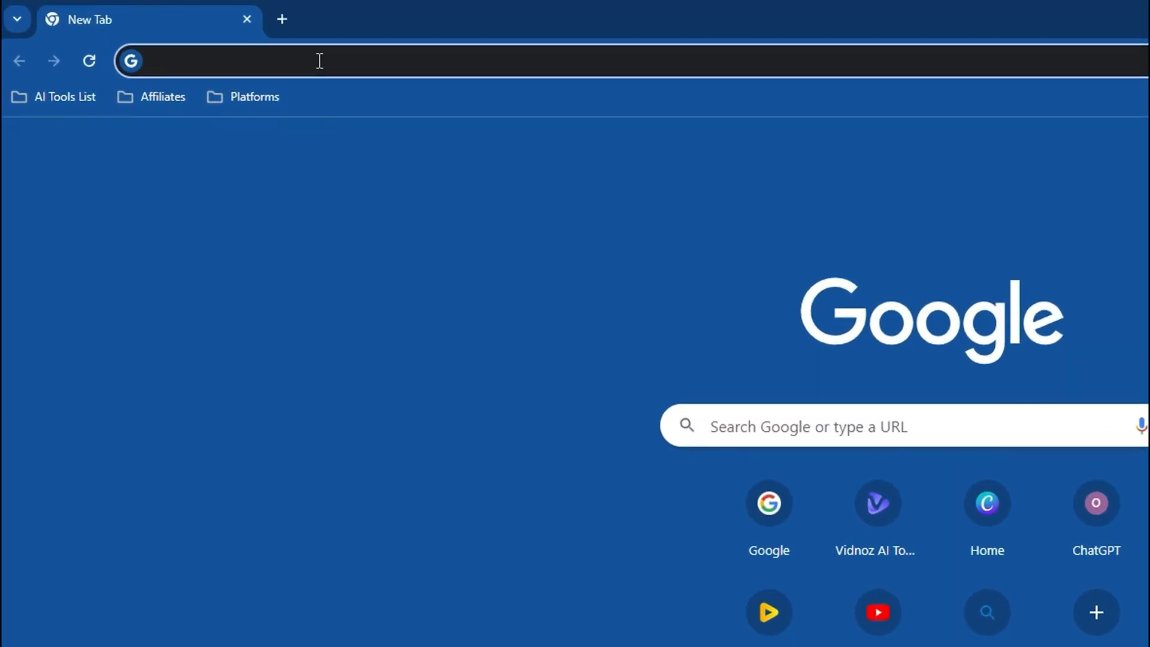
type("youtube.com")
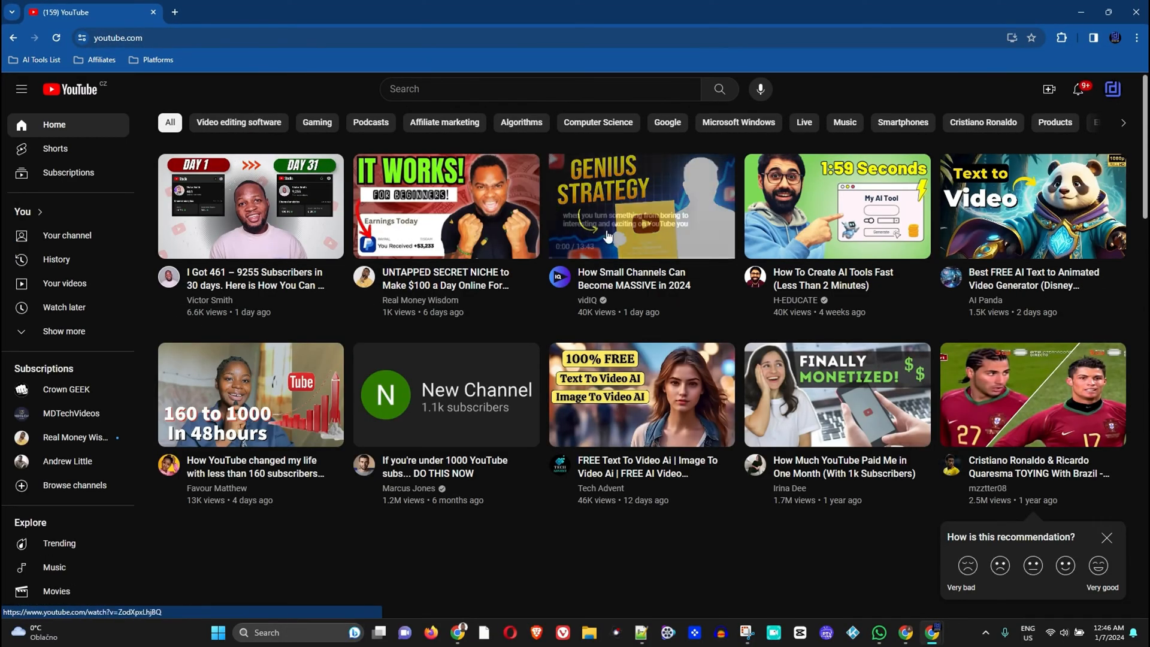
- Scroll down through the YouTube home video feed
scroll("down", 3)
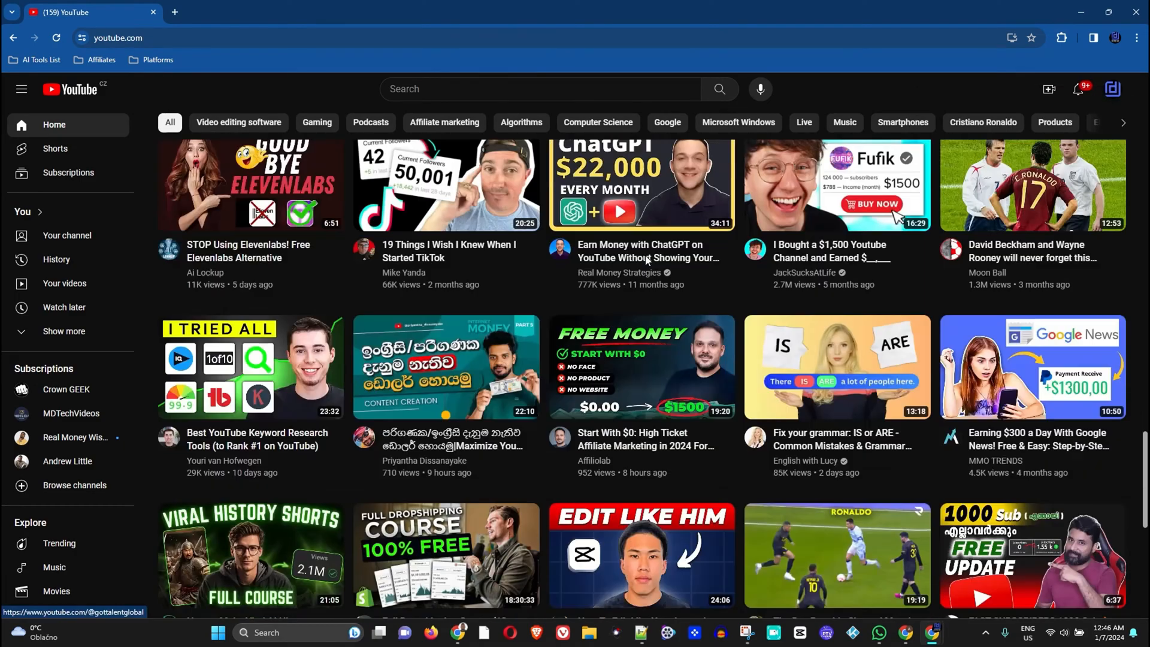
scroll("down", 3)
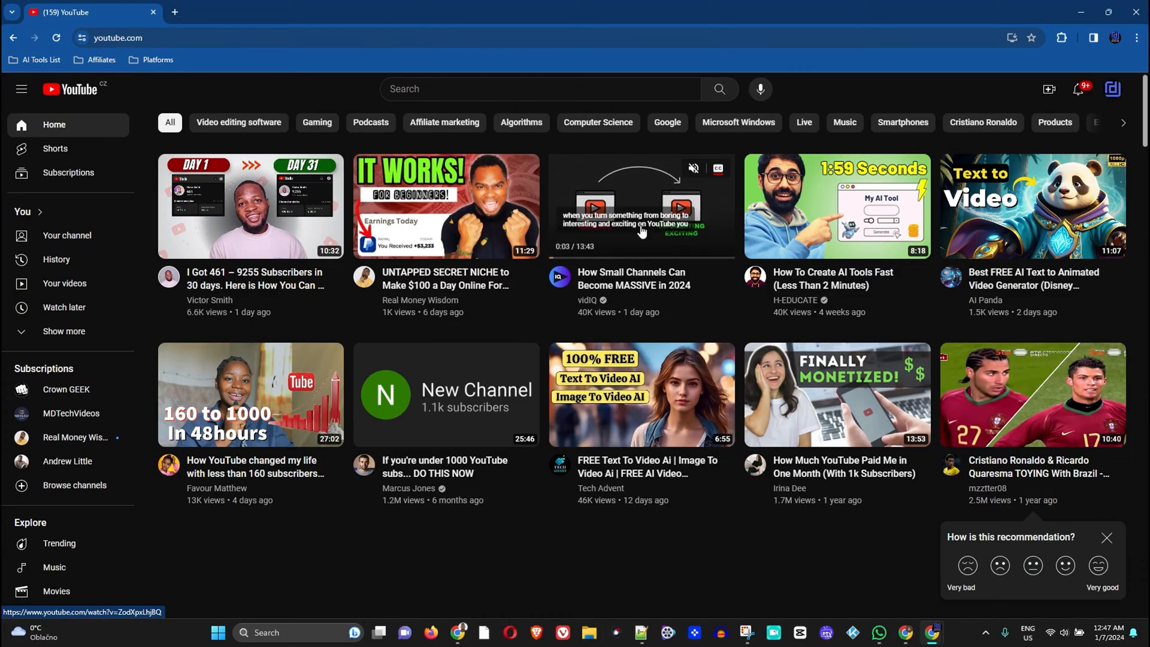
scroll("down", 3)
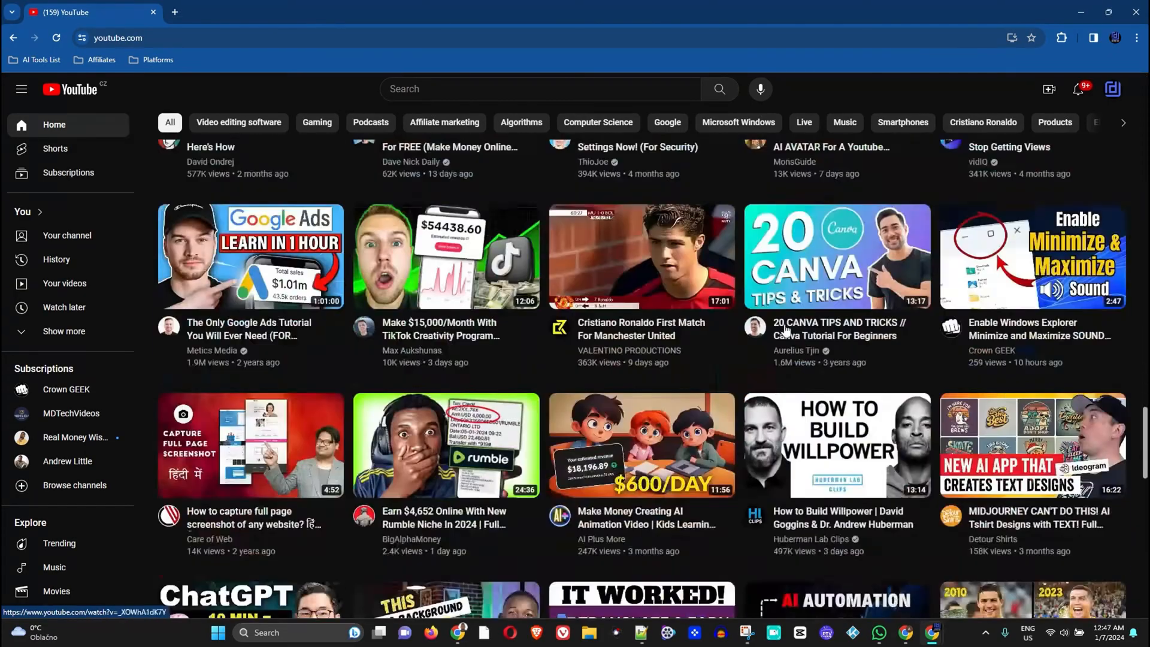
scroll("down", 3)
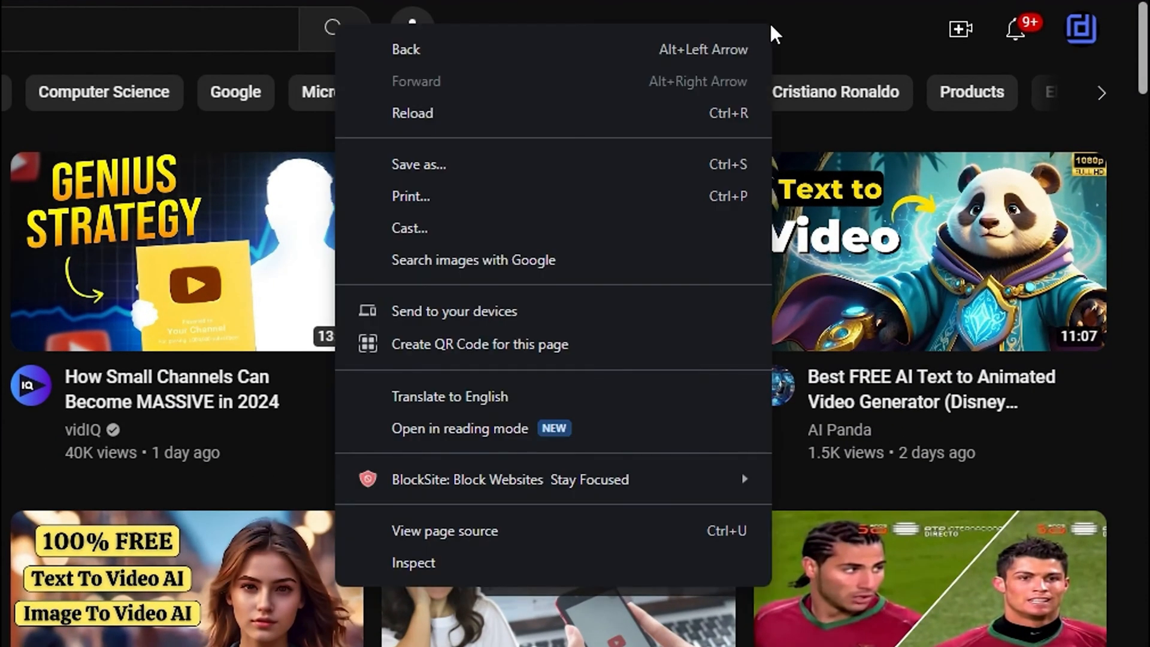
mouse_move(414, 563)
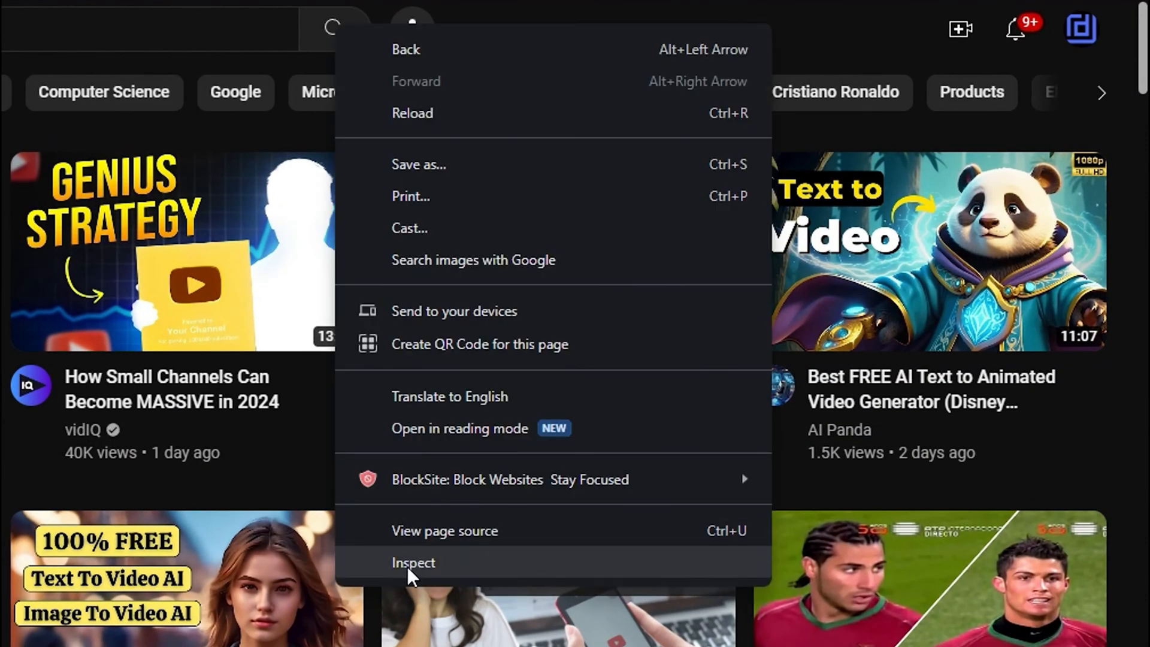
- Open DevTools via Inspect so the page's HTML elements show beside YouTube
left_click(414, 563)
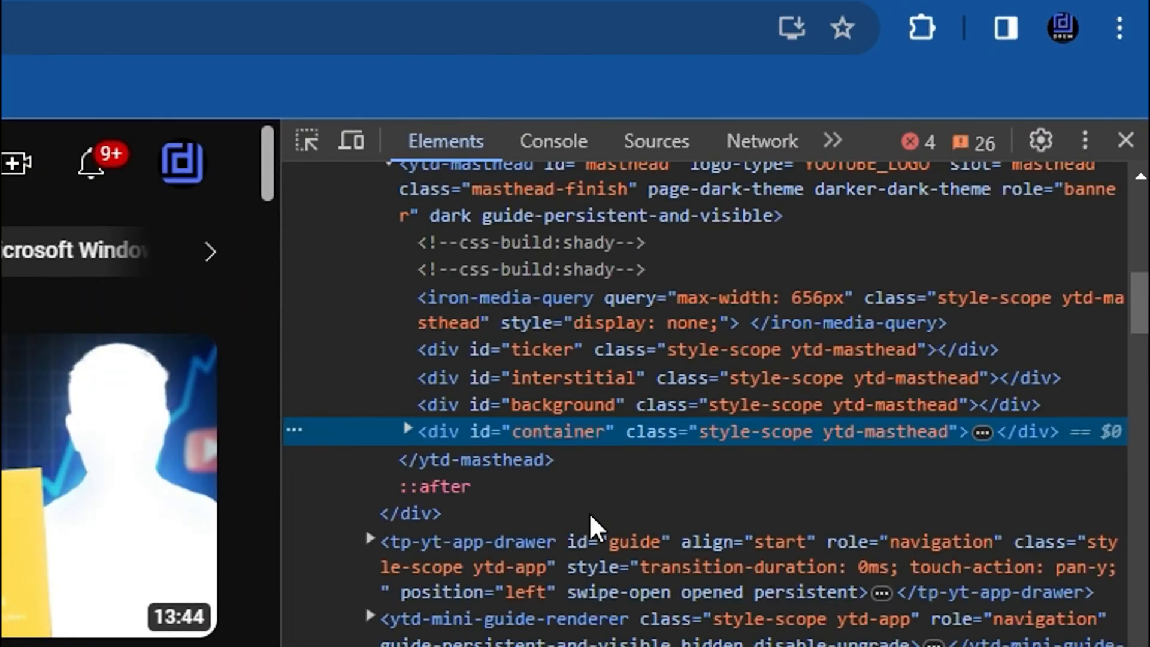
mouse_move(350, 141)
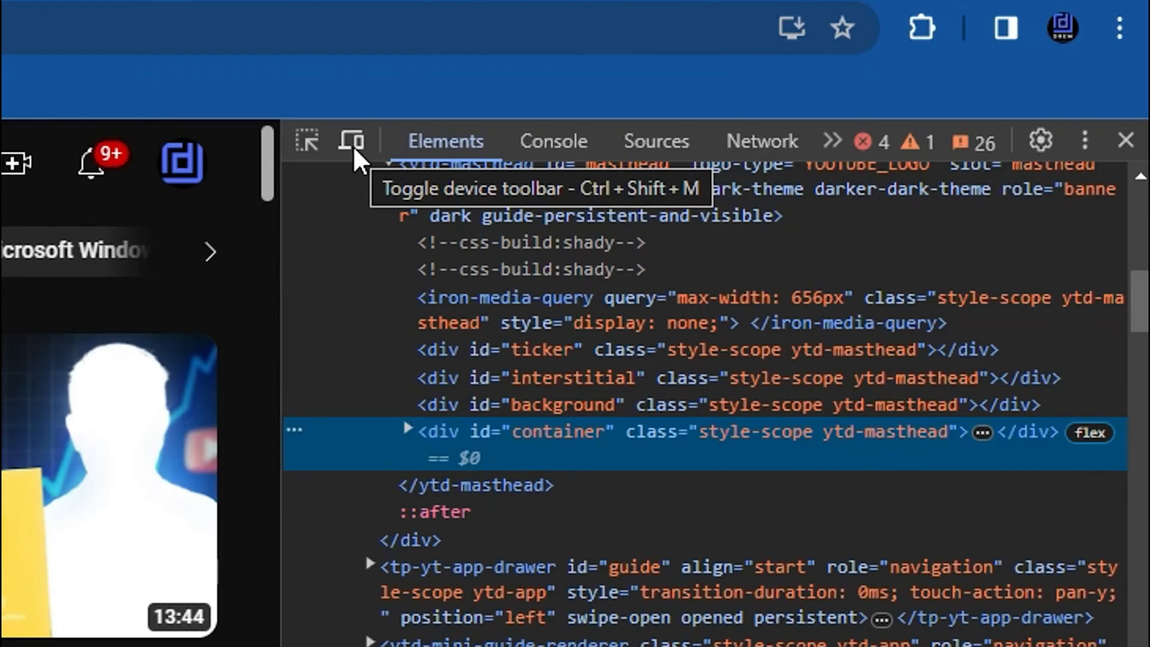
- Switch YouTube to responsive device view and show the device toolbar's options menu
left_click(350, 142)
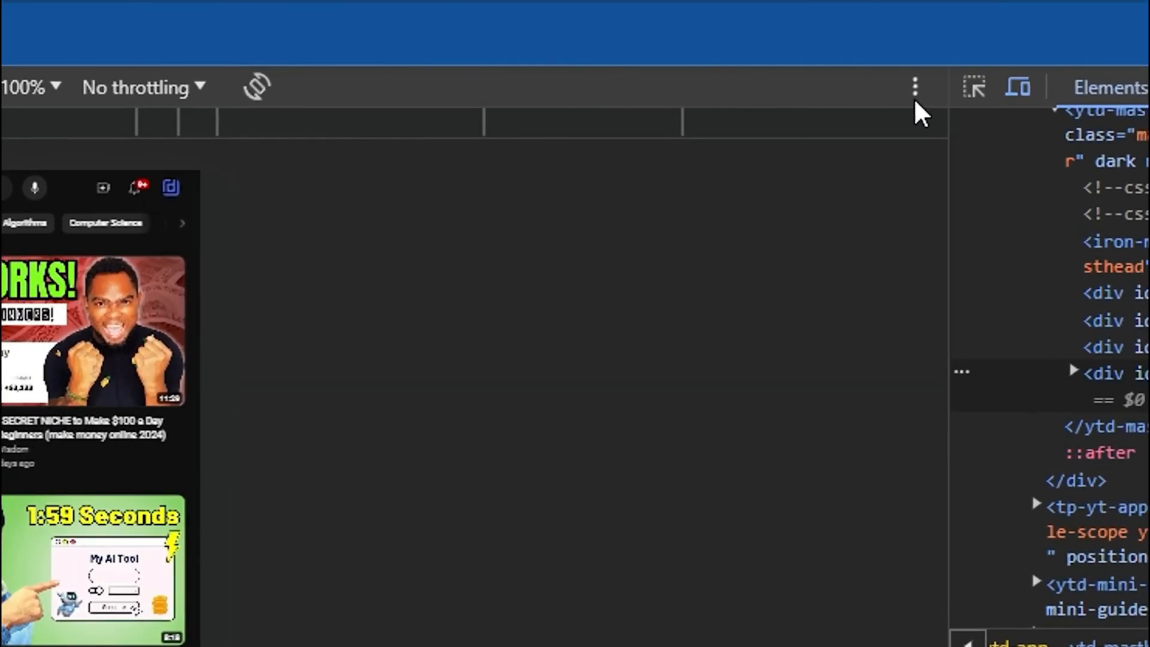
left_click(914, 86)
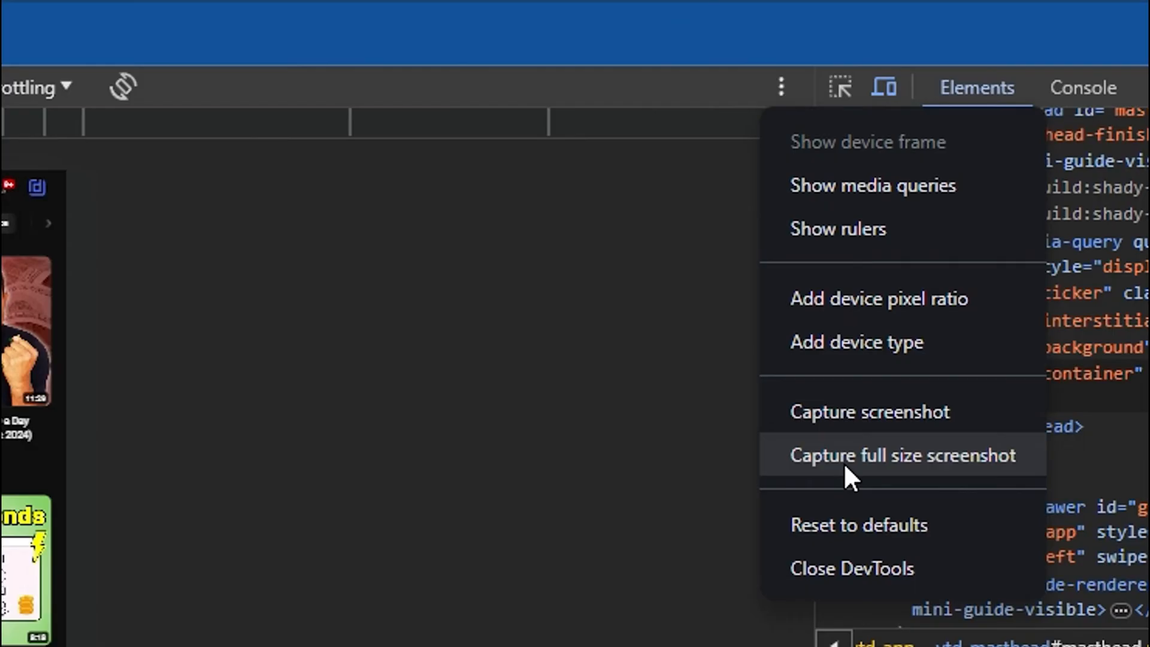
mouse_move(886, 486)
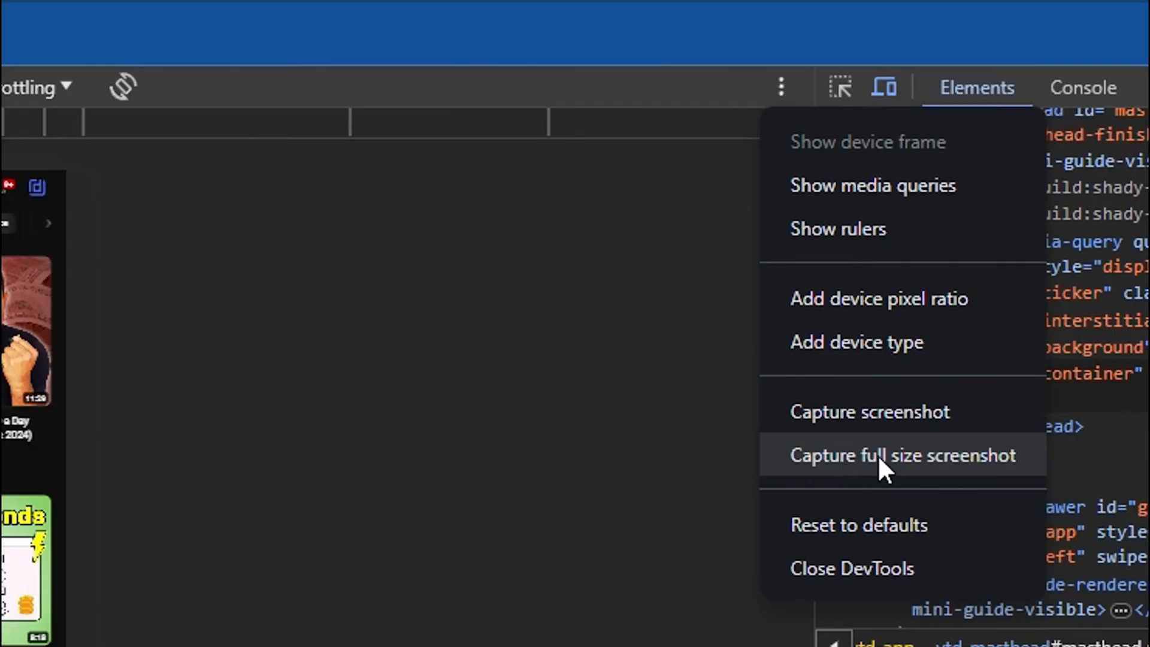
mouse_move(873, 479)
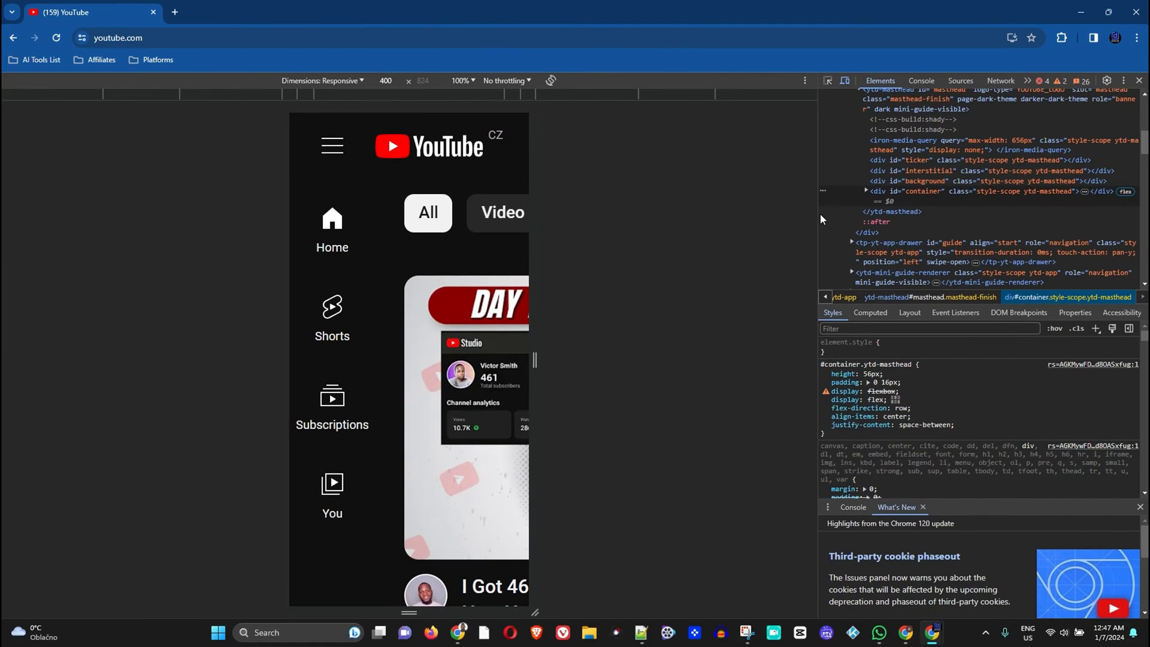
mouse_move(792, 202)
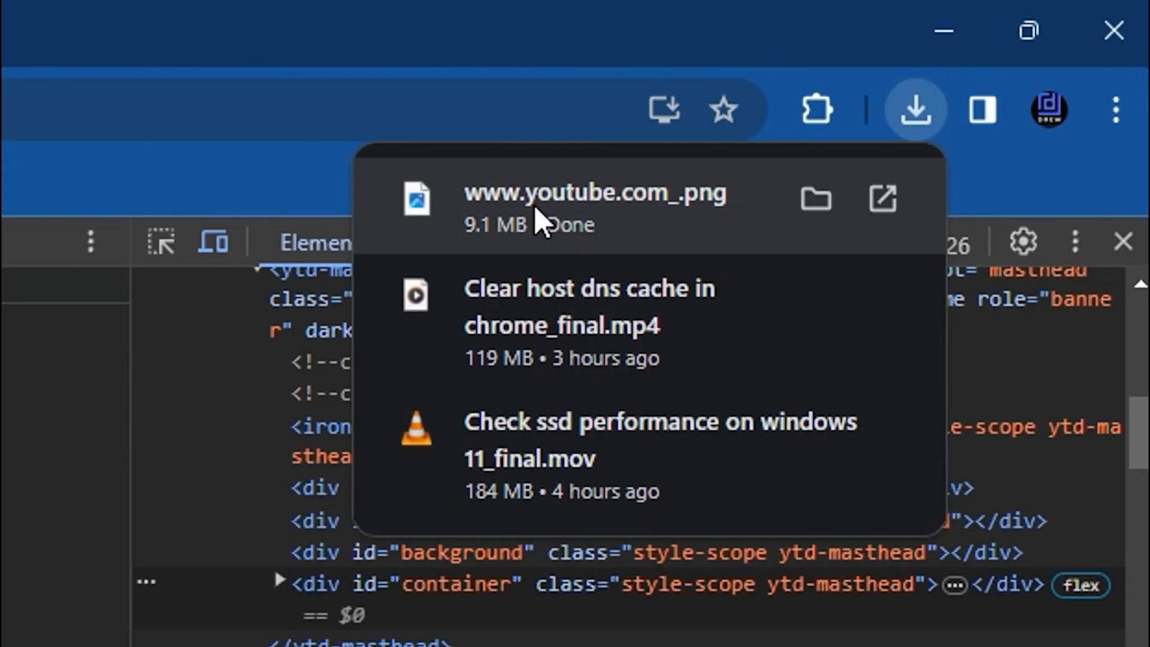
left_click(598, 194)
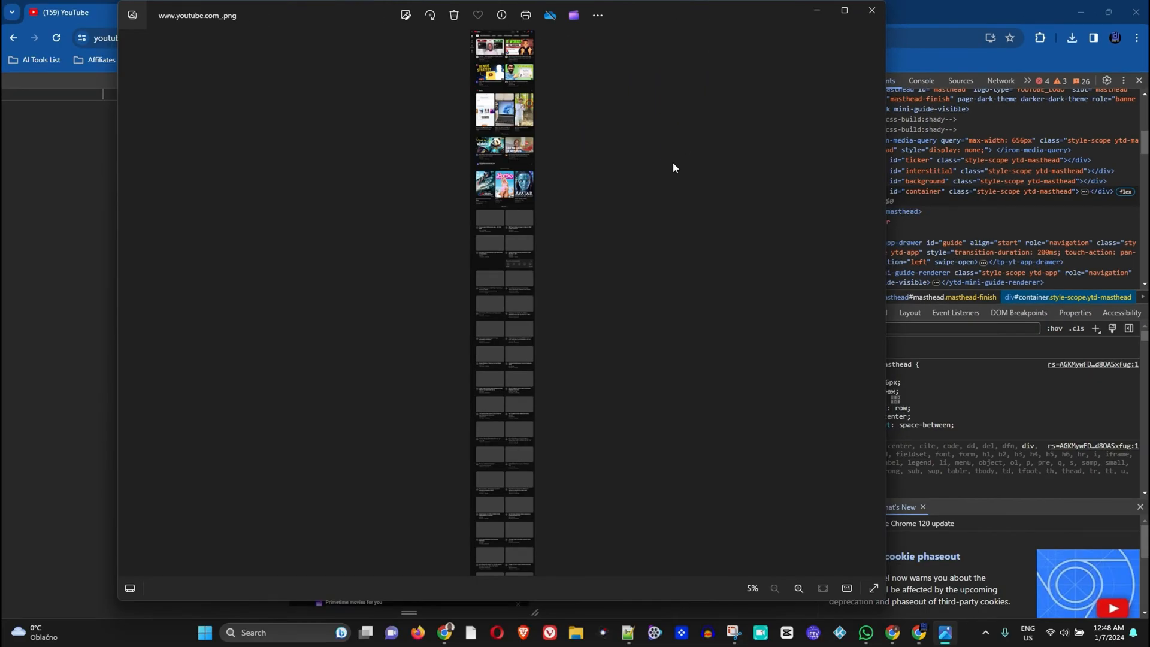
mouse_move(512, 165)
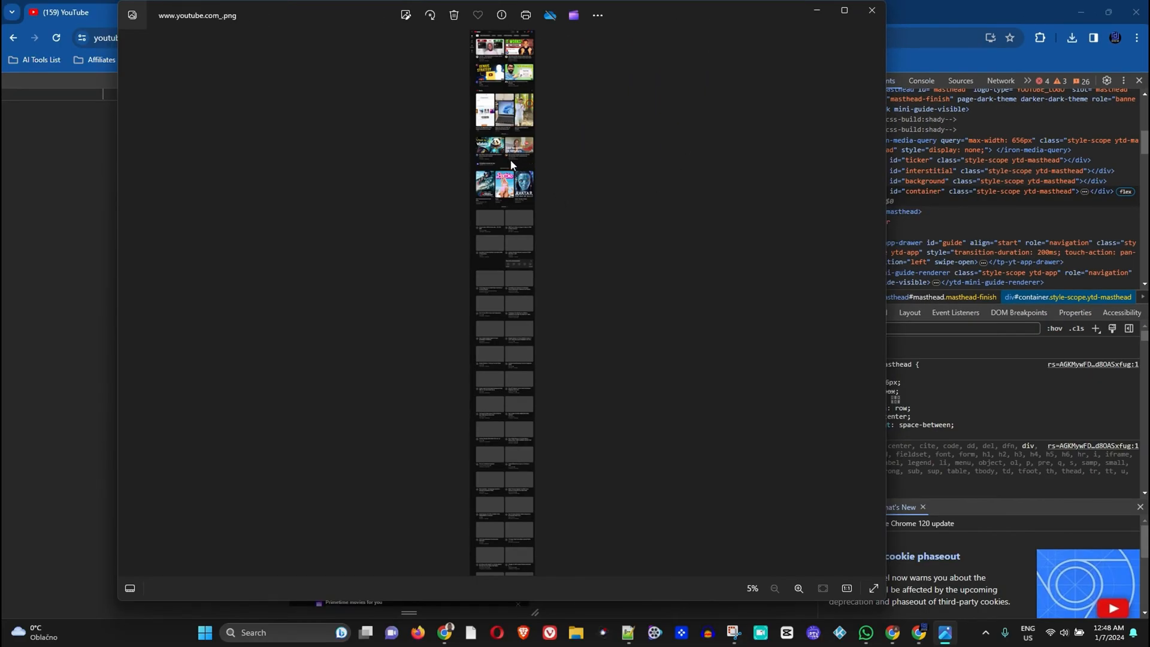
left_click(798, 588)
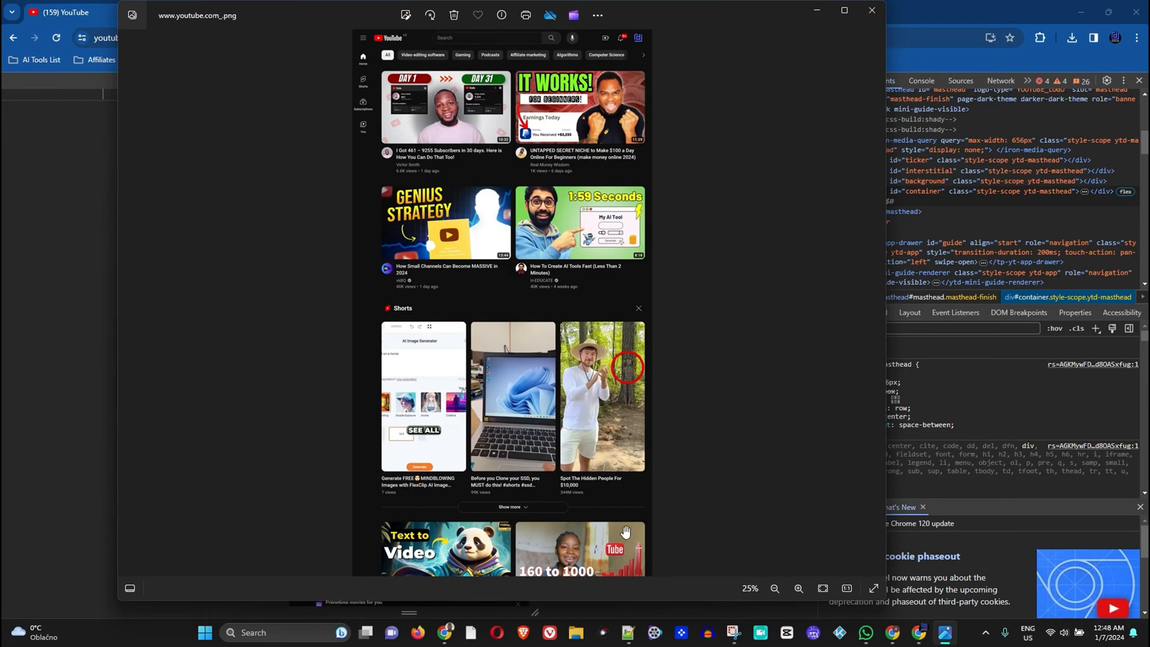
left_click(798, 588)
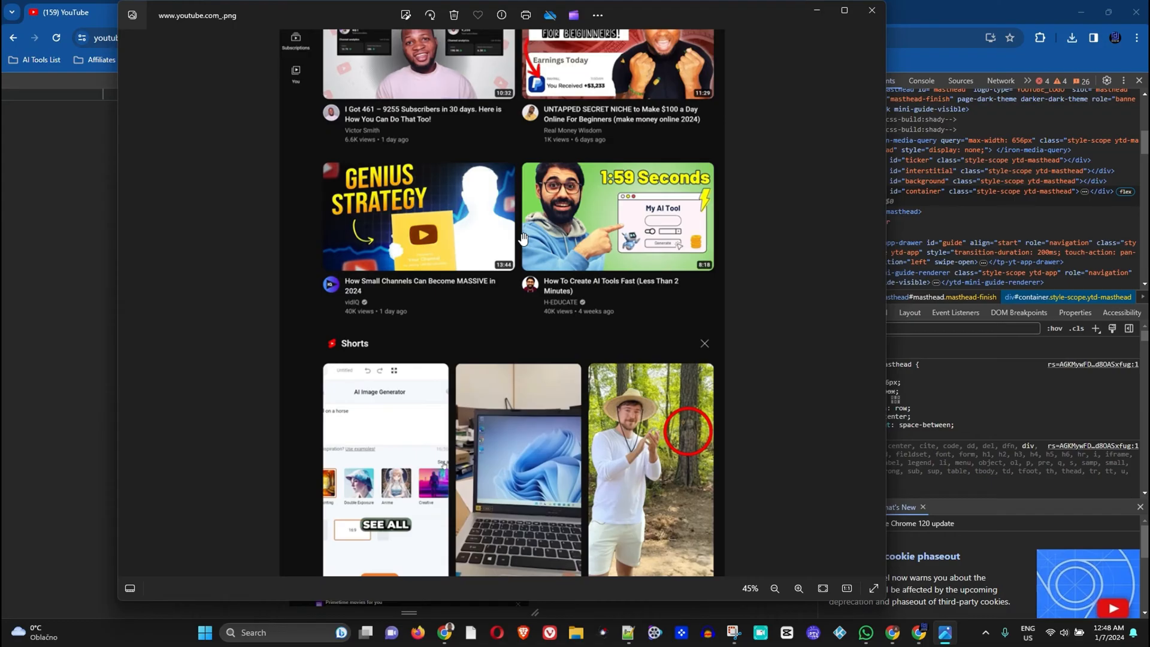
left_click(797, 588)
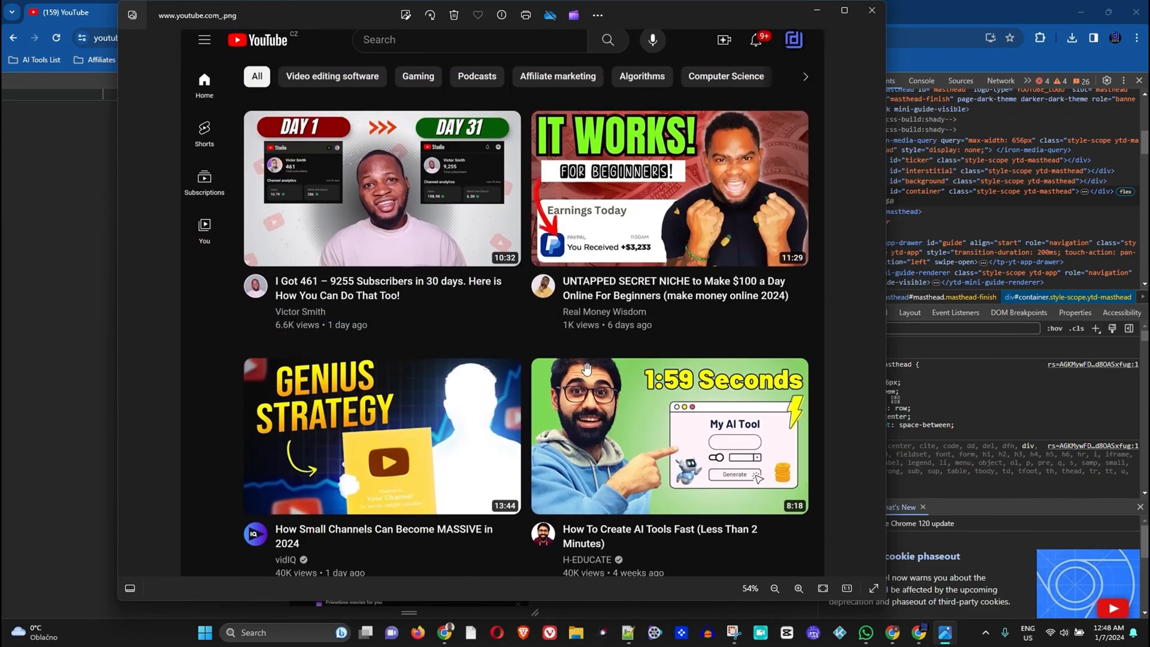
- Zoom back out to see more tiles and scroll down the tall screenshot
left_click(797, 588)
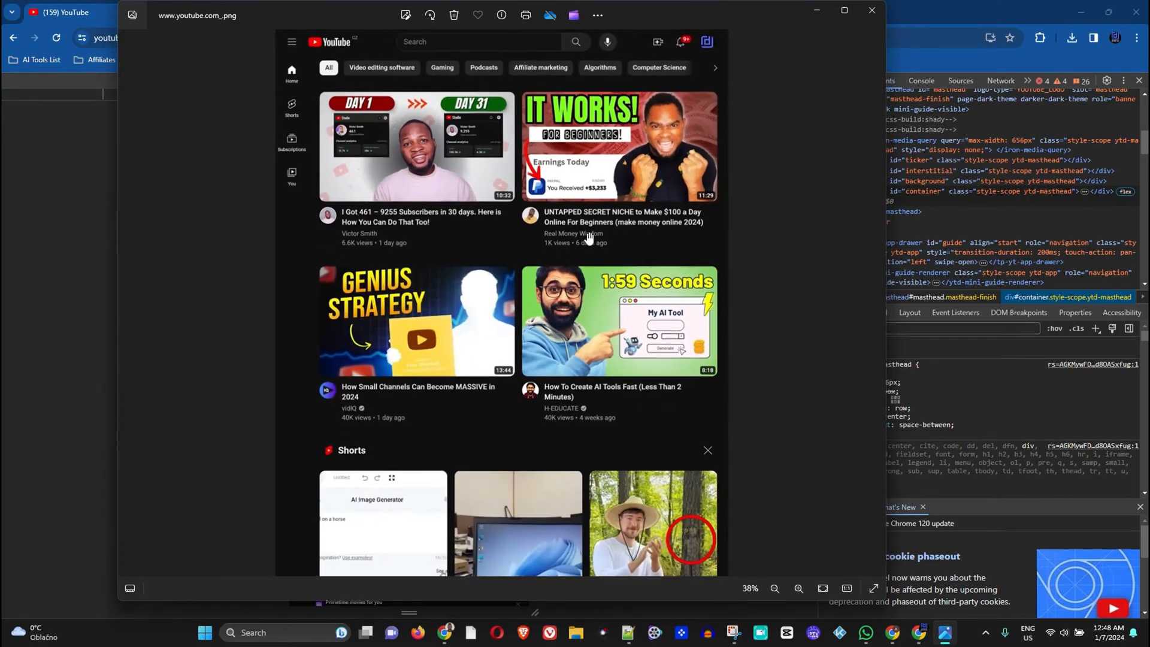
left_click(773, 588)
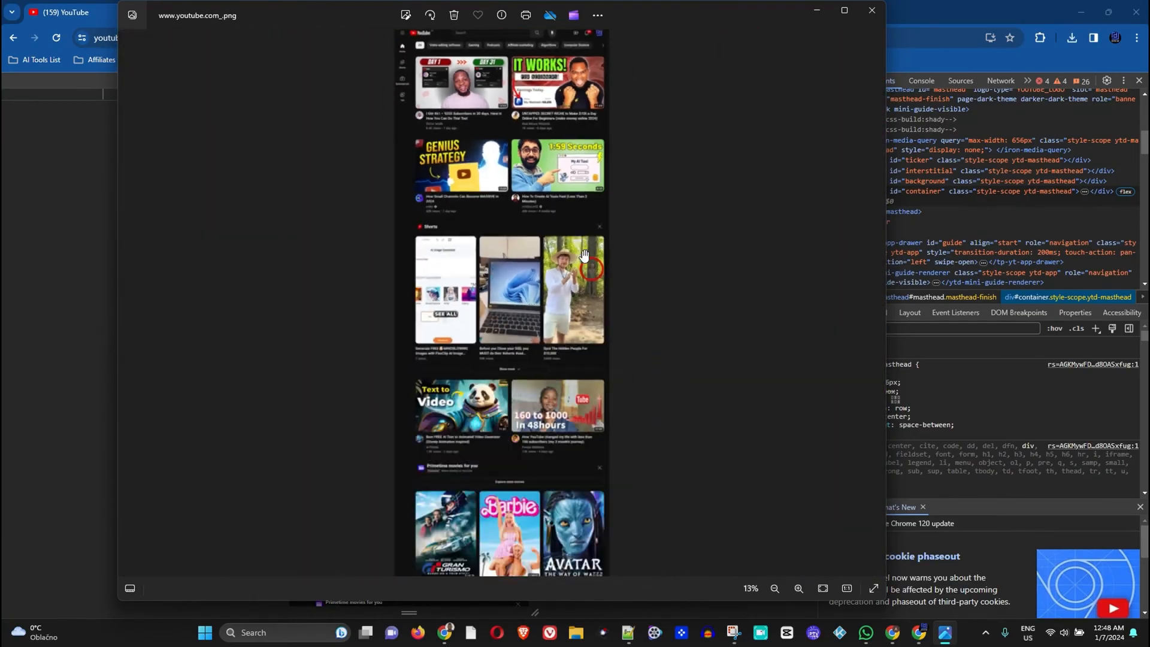
left_click(798, 588)
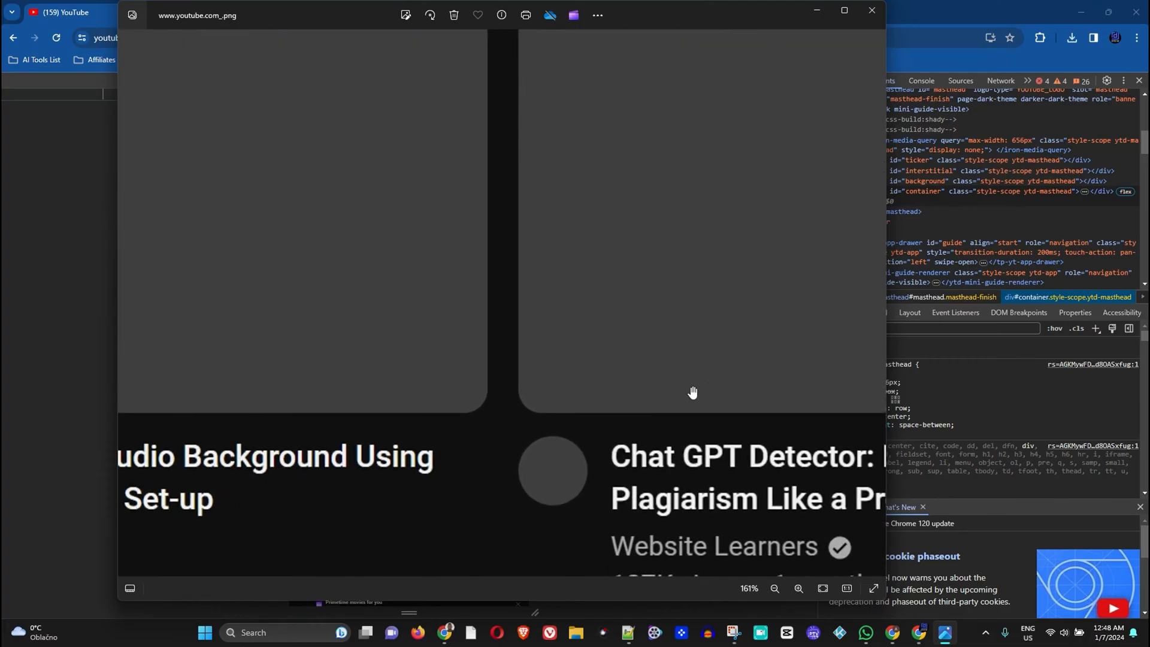
left_click(821, 588)
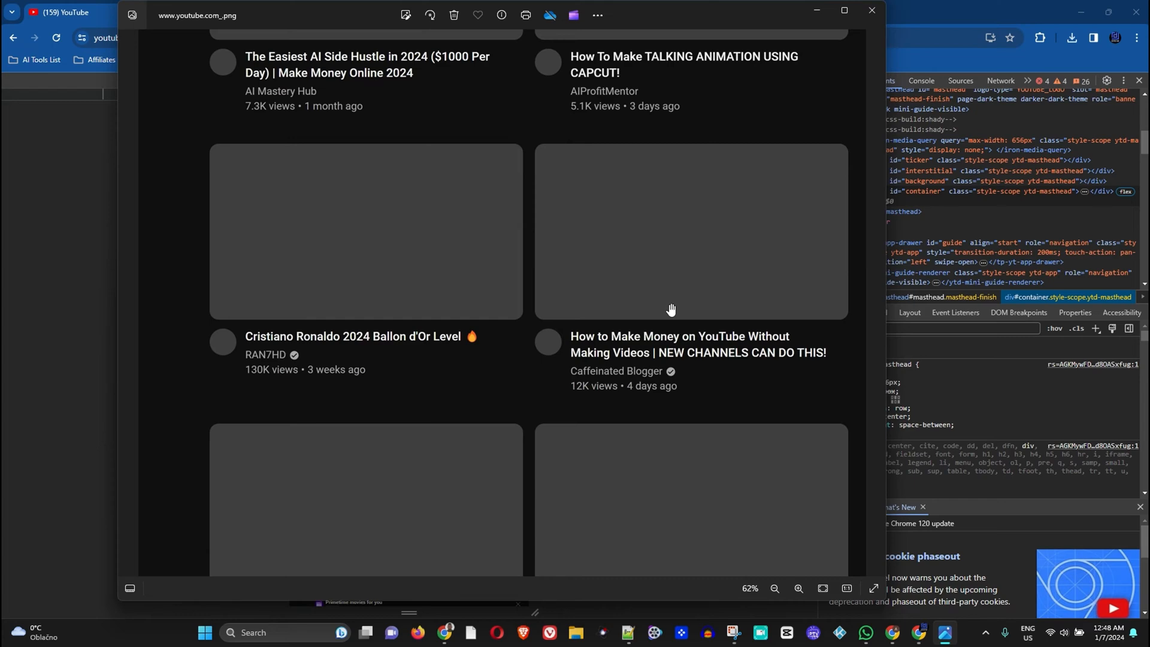
scroll("down", 3)
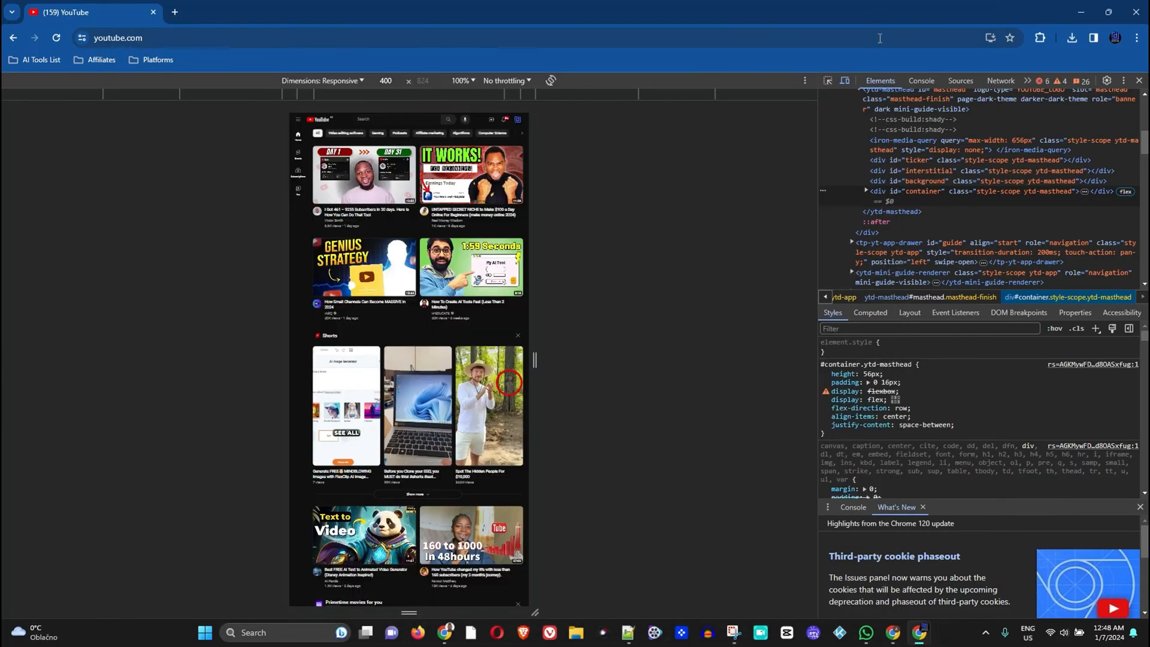
- Load google.com in a fresh tab
left_click(174, 12)
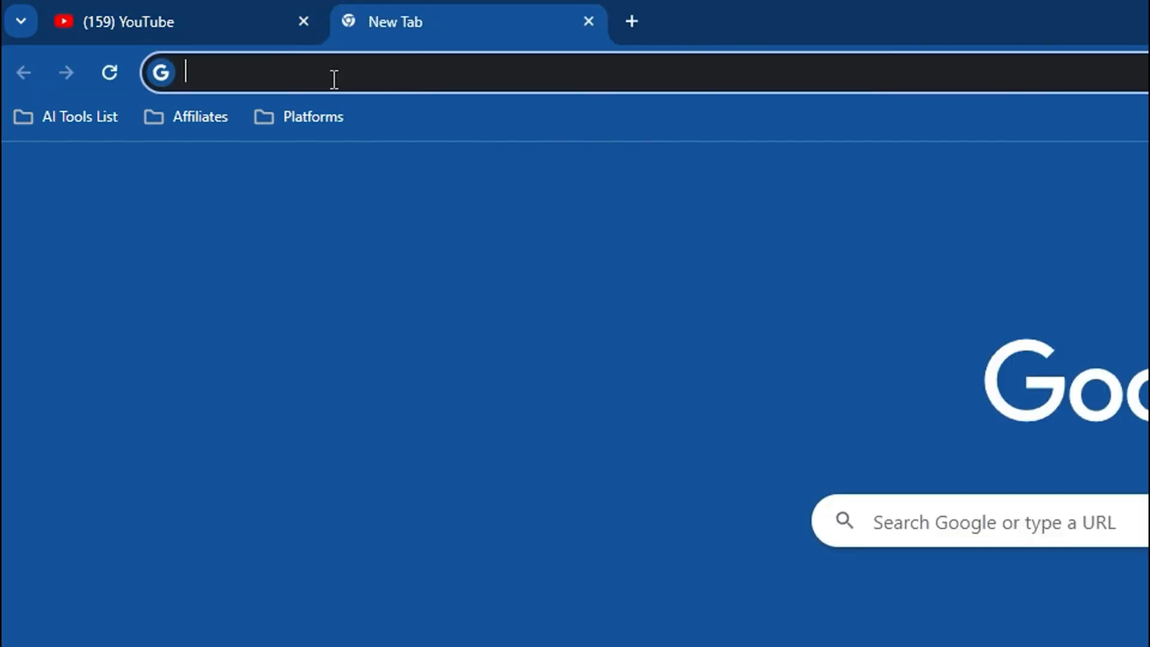
type("google.com")
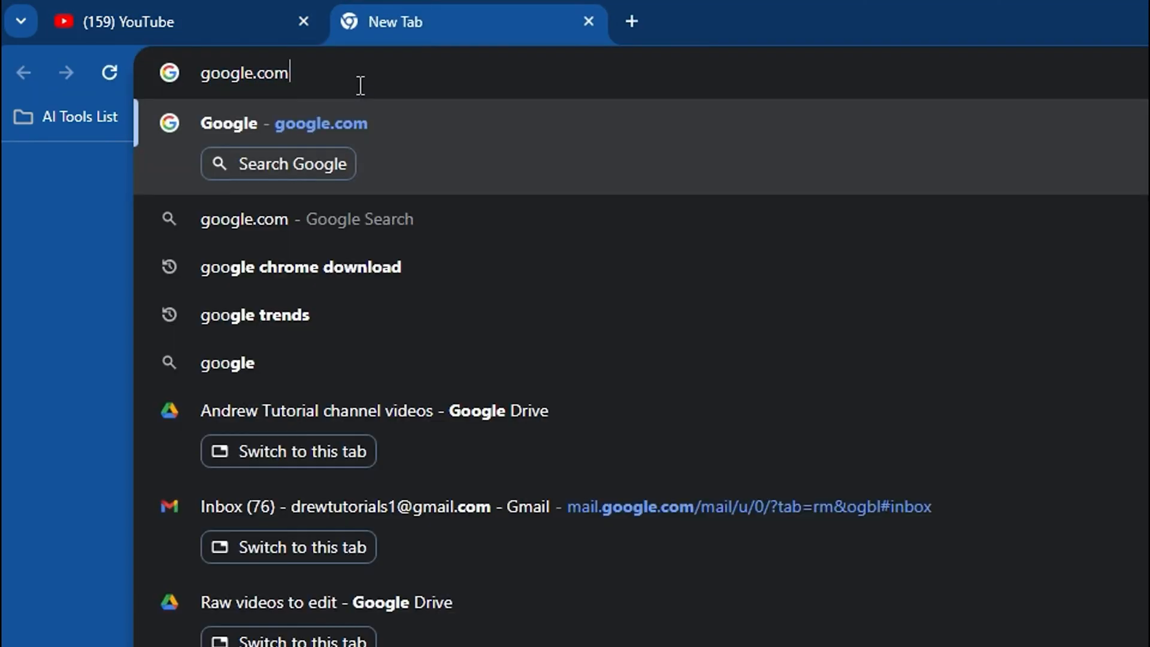
key("Enter")
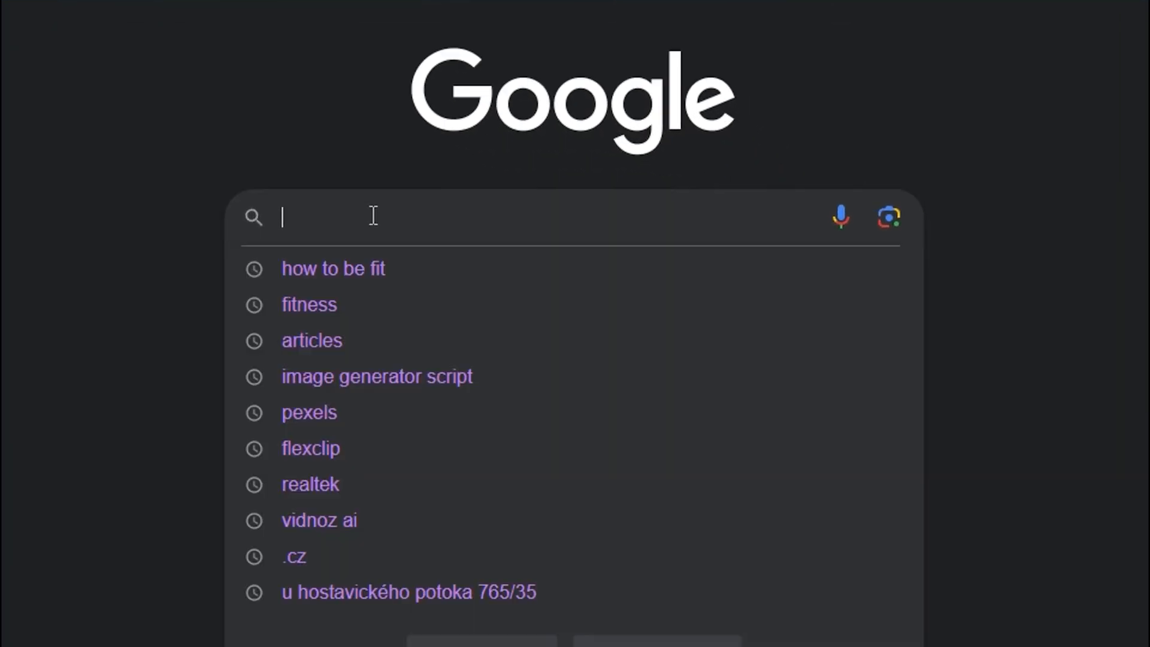
- Search 'how to make money online' from the suggestion and dismiss the location prompt with Not now
type("how to ma")
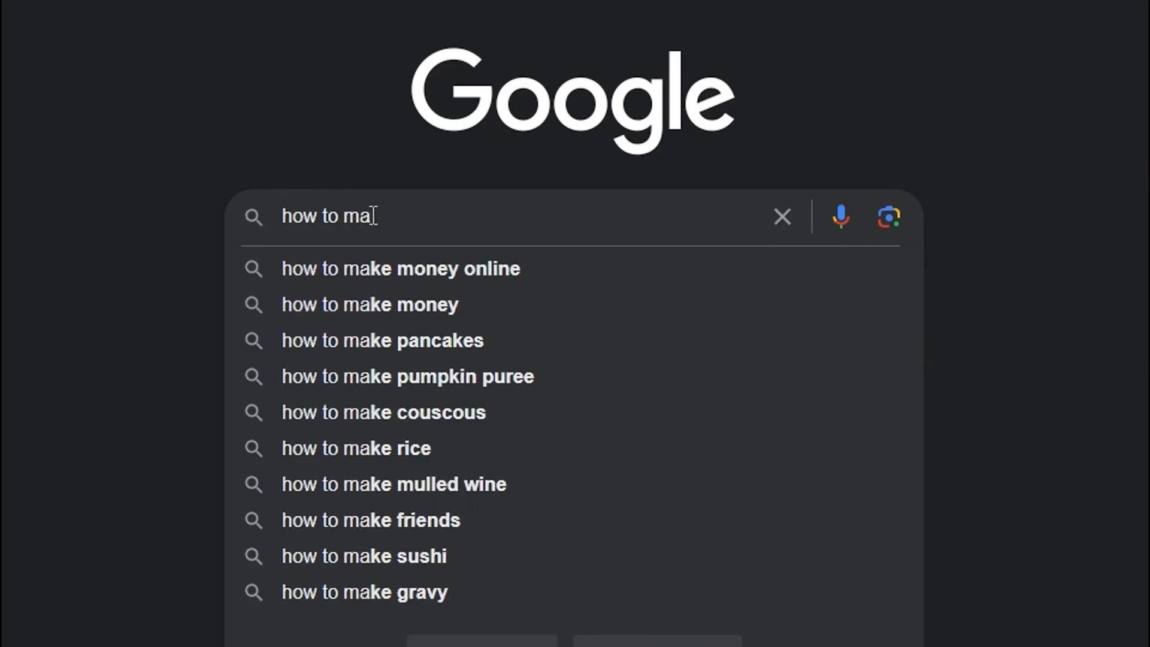
left_click(400, 268)
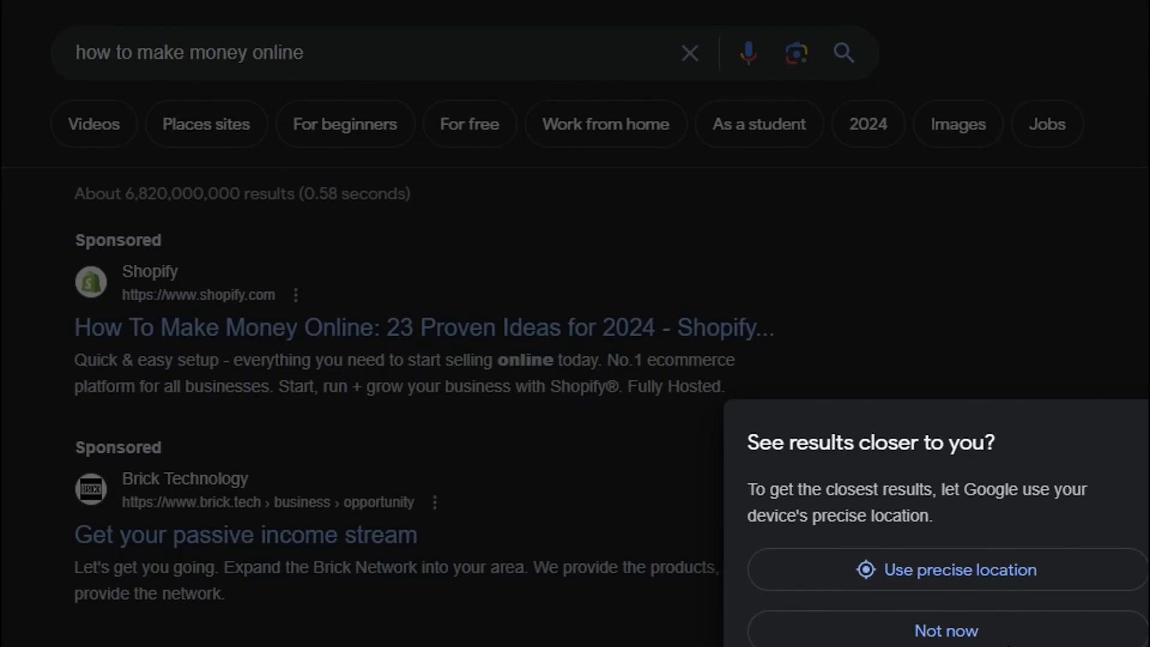
left_click(946, 630)
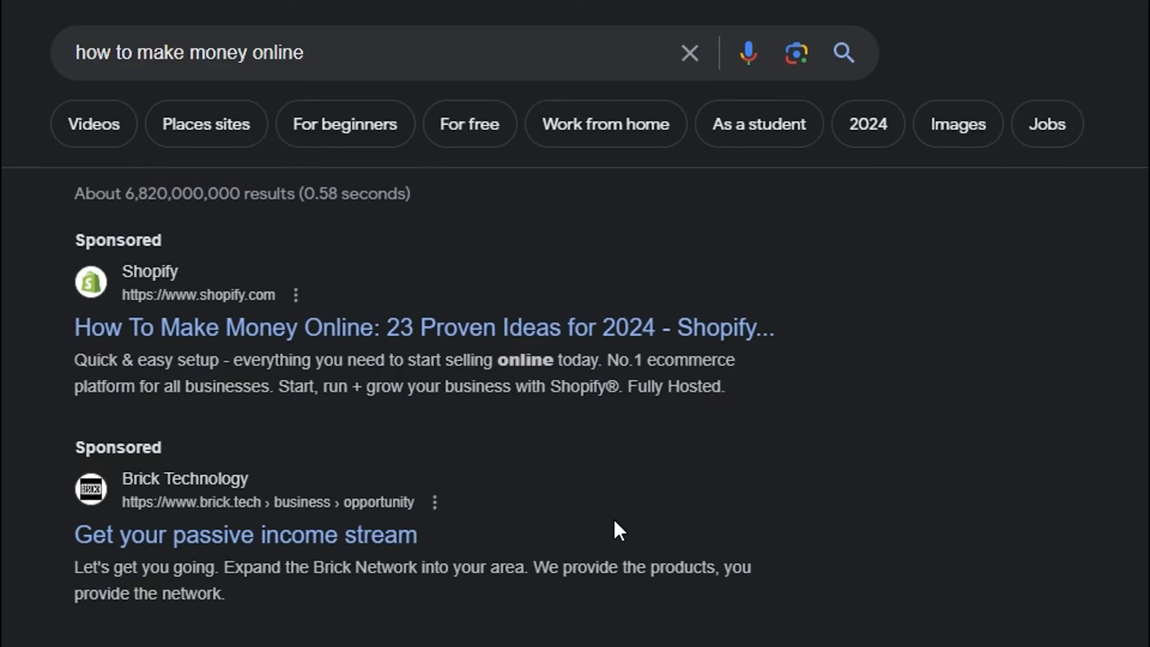
mouse_move(515, 361)
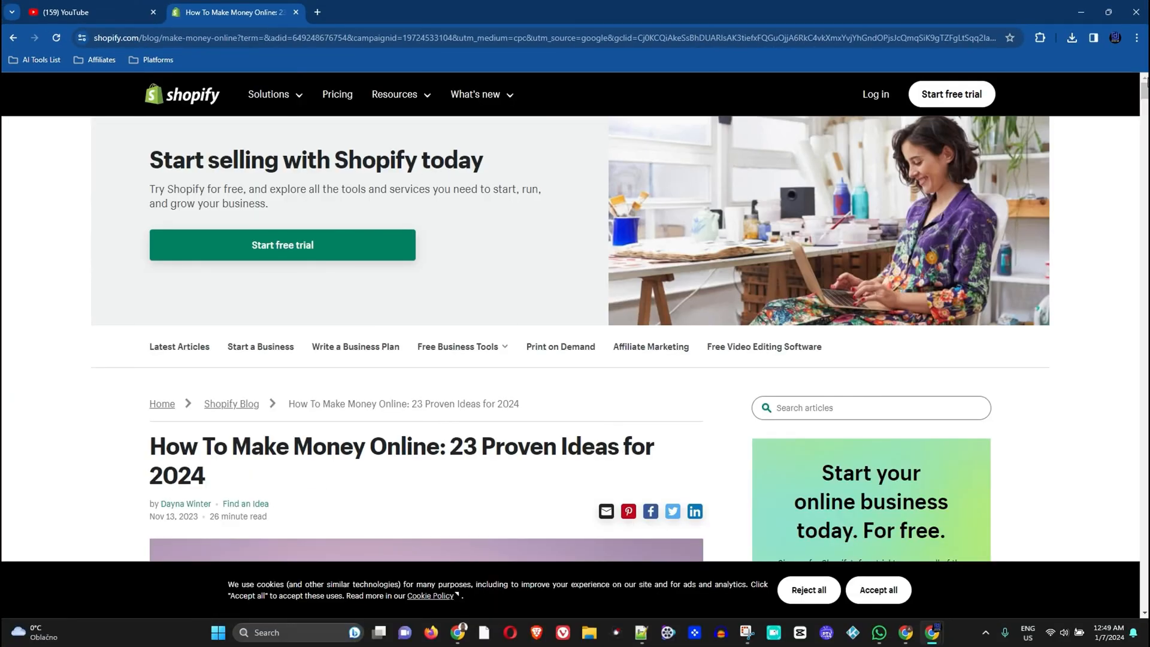
- Scroll the Shopify article and bring up DevTools for it via Inspect
scroll("down", 3)
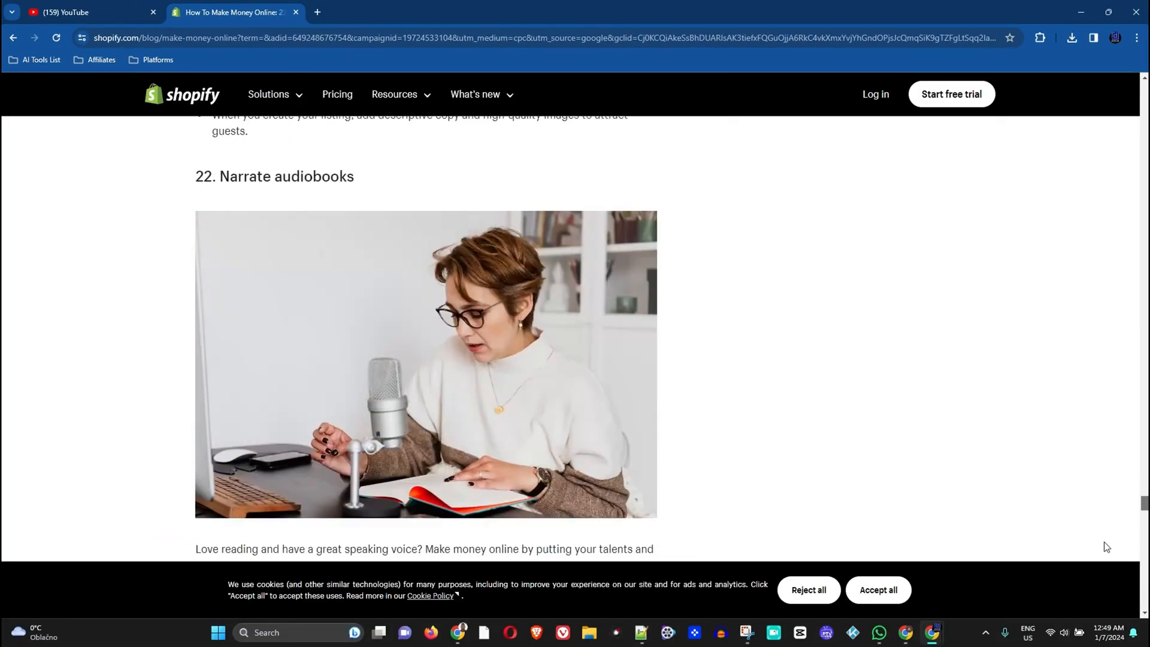
scroll("down", 3)
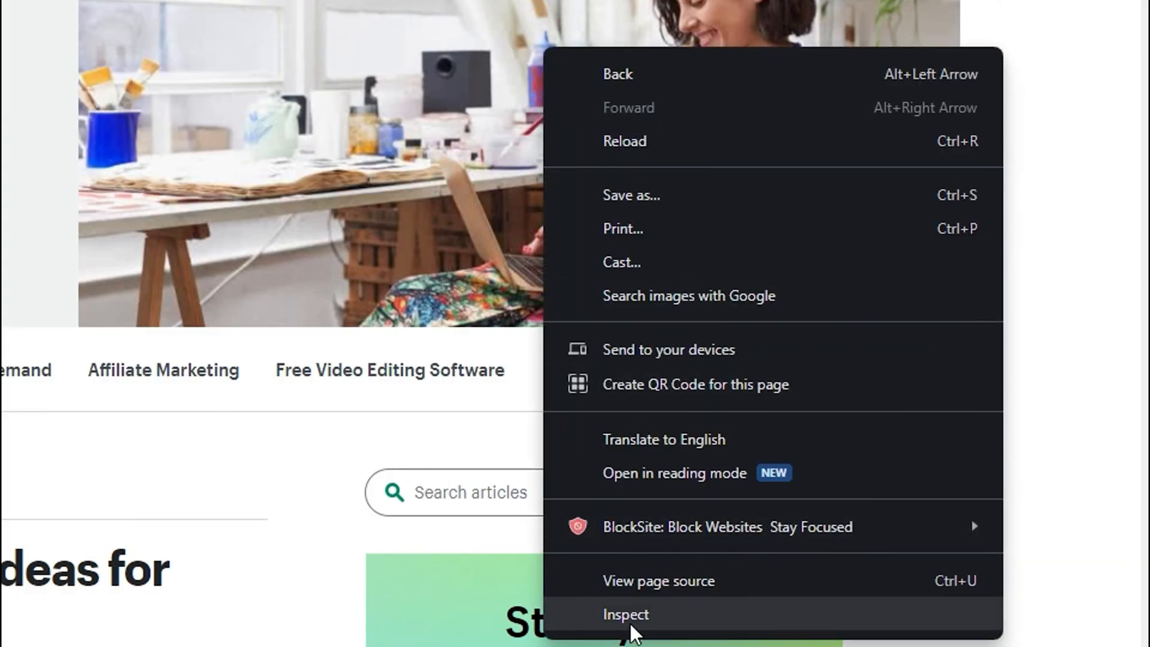
left_click(627, 615)
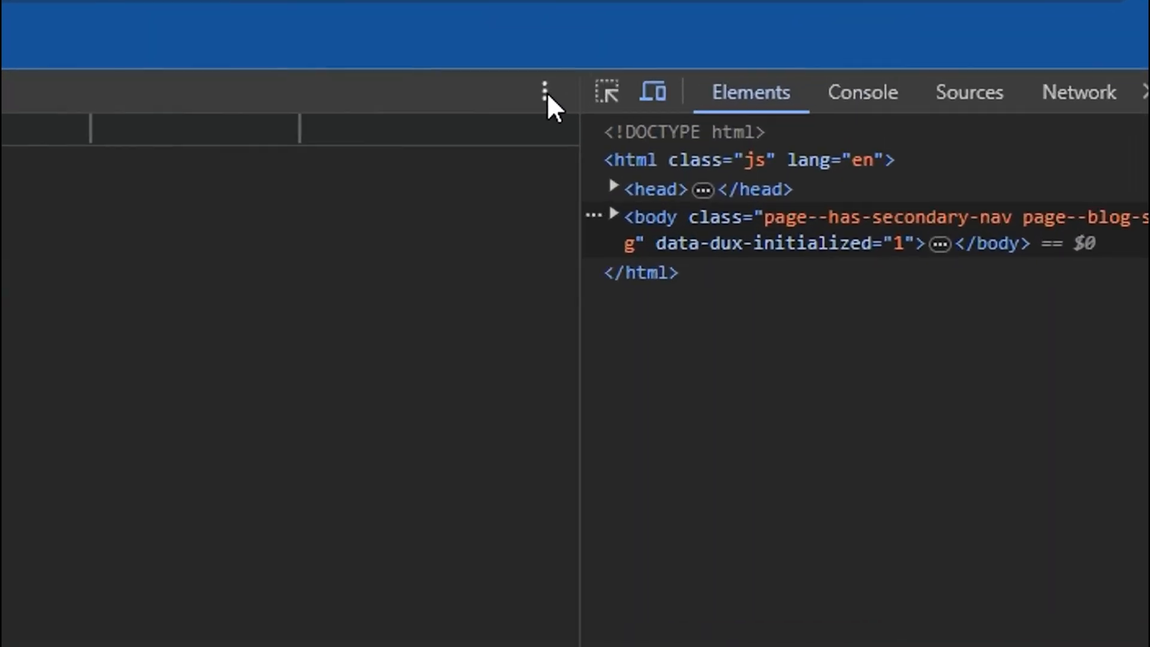
- Capture a full-size screenshot of the article from the DevTools menu as a PNG
left_click(544, 89)
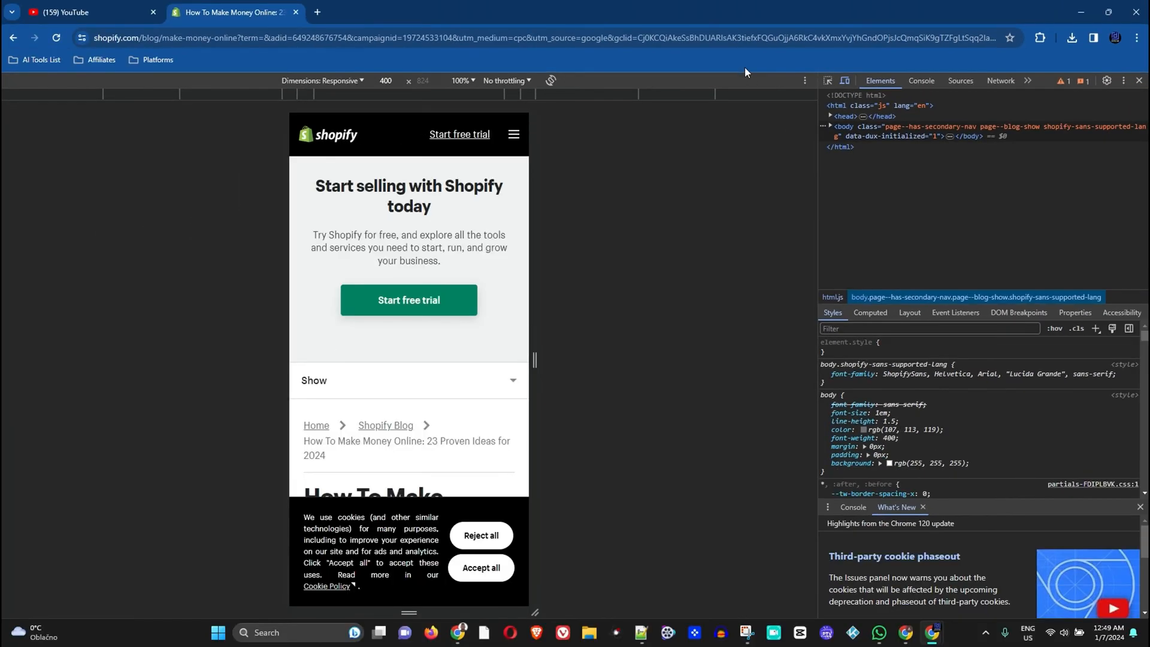
left_click(1071, 37)
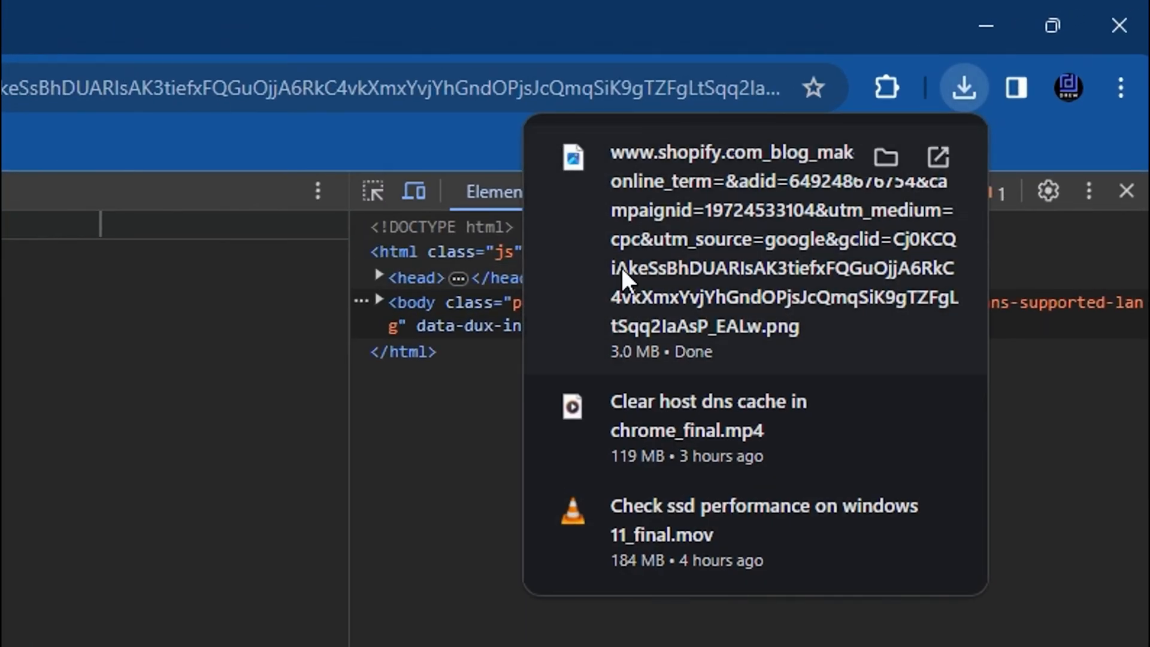
mouse_move(751, 244)
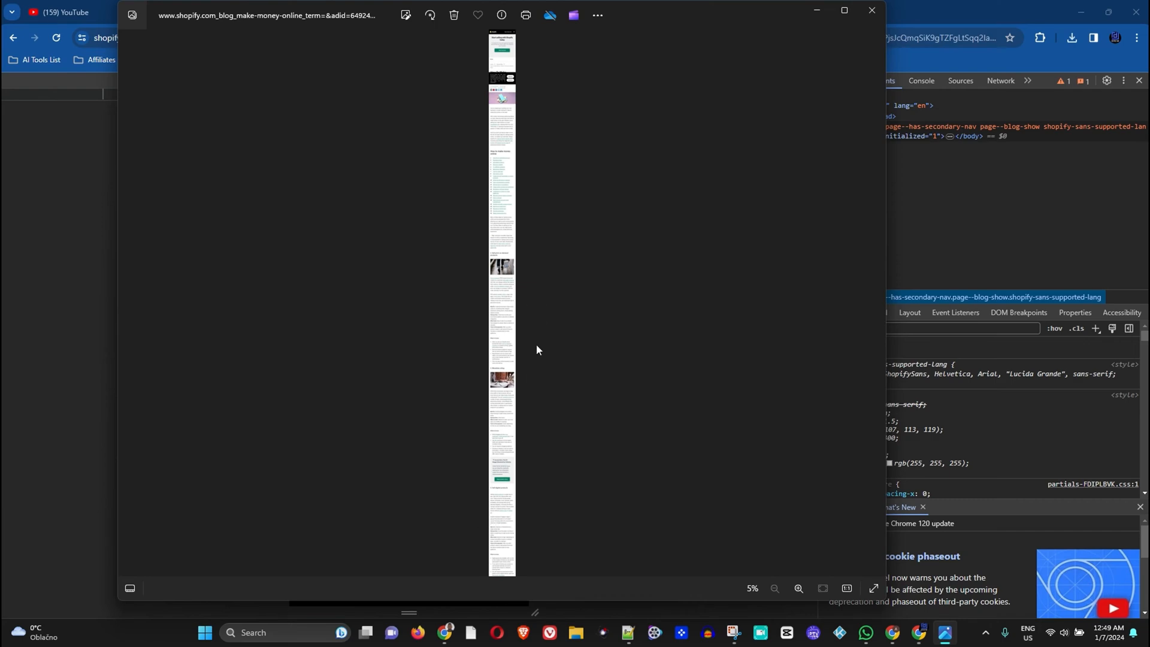
mouse_move(515, 145)
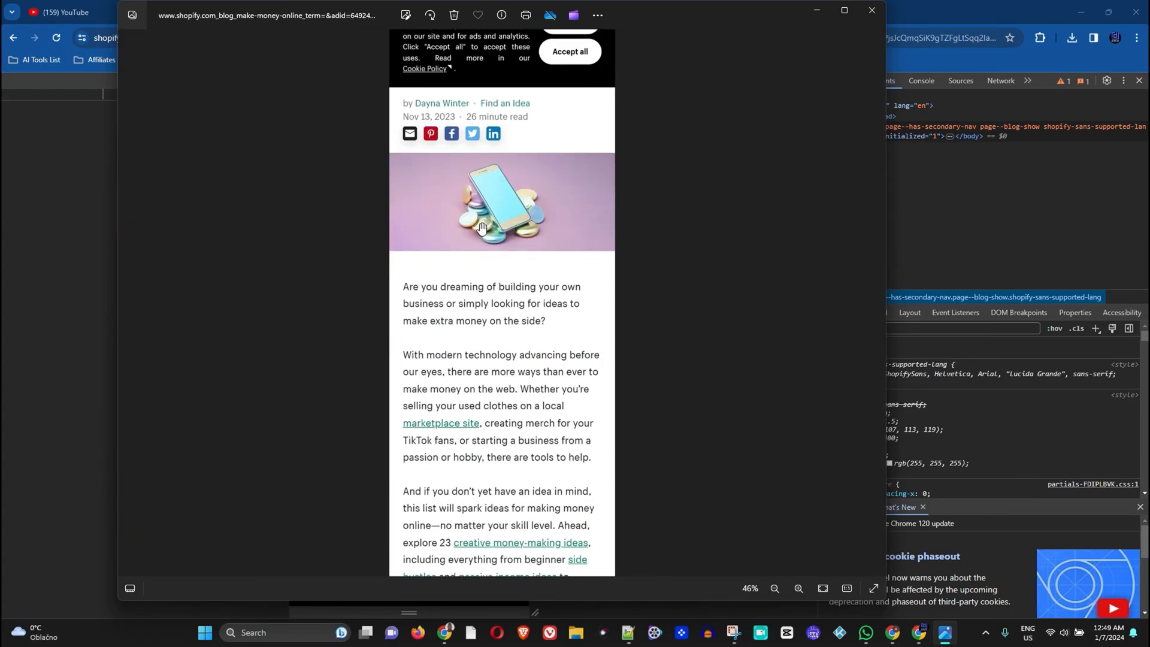
- Scroll through the Shopify article PNG in Photos and close the viewer
scroll("down", 3)
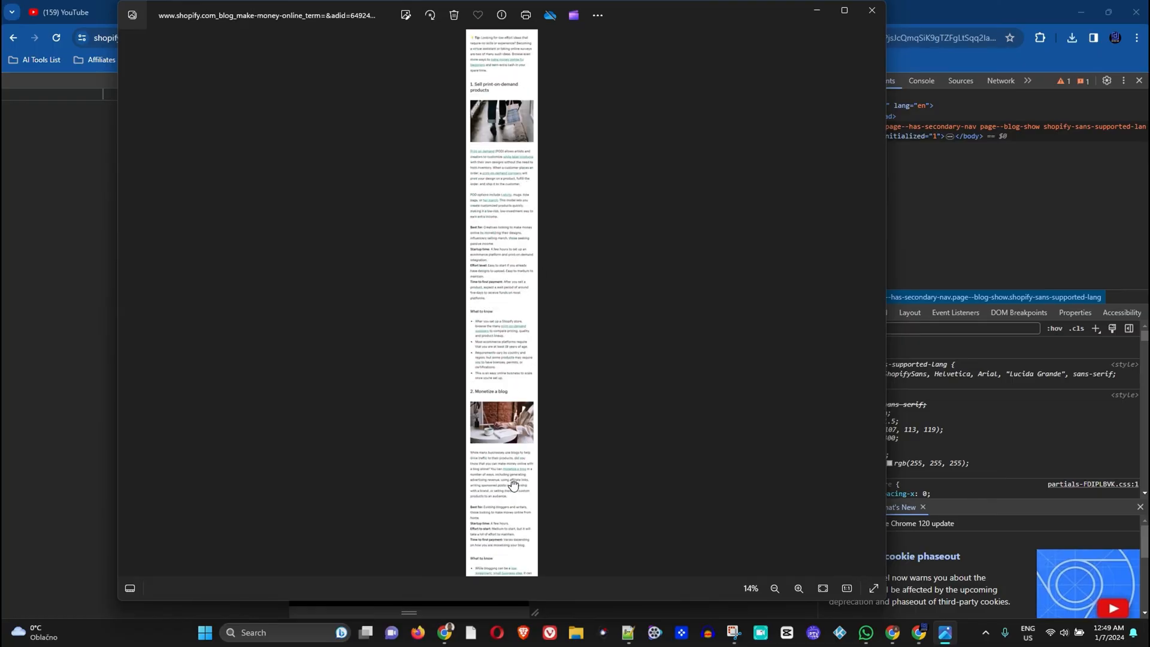
left_click(797, 588)
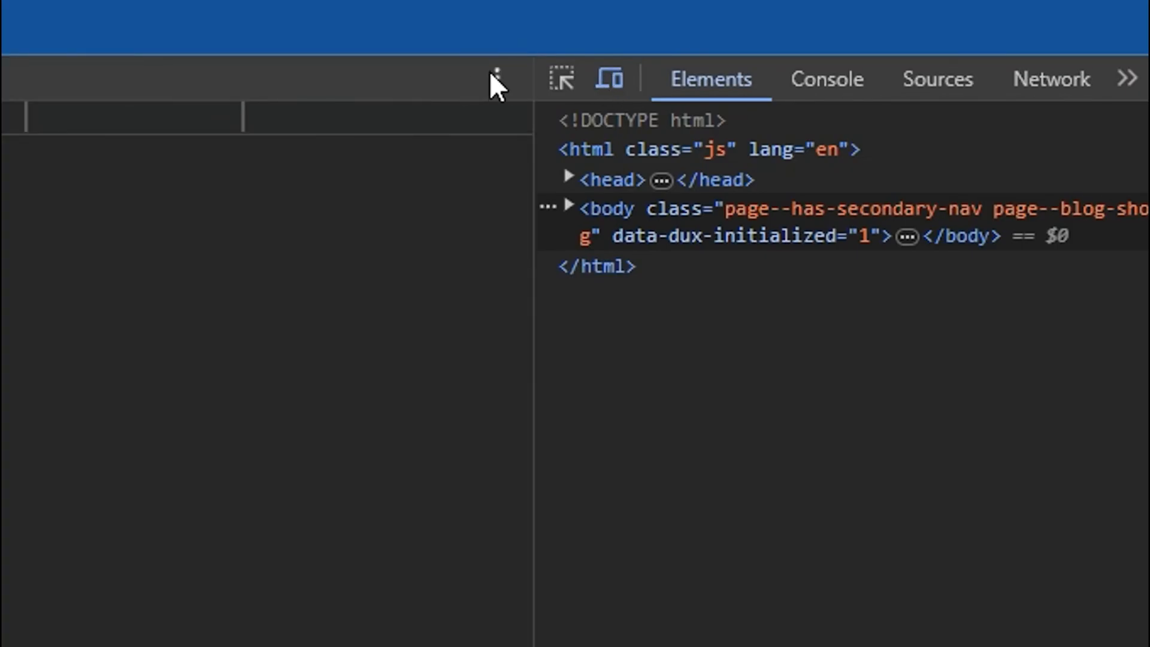
- Show the DevTools options menu, then minimize the browser window revealing a YouTube channel
left_click(496, 77)
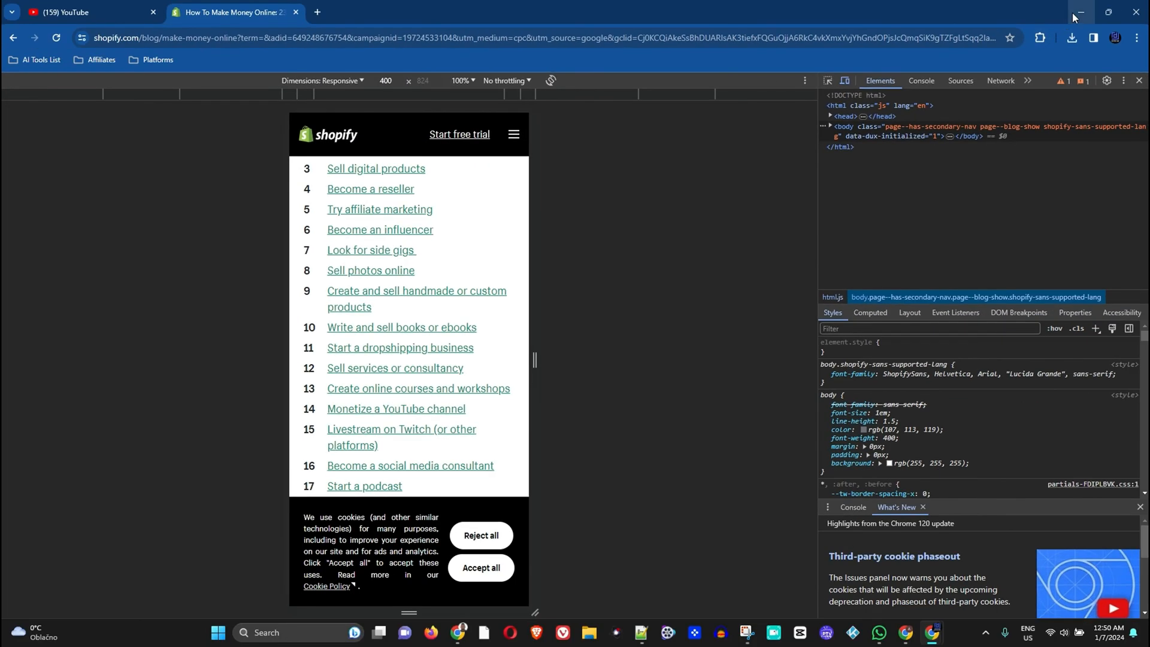
left_click(71, 12)
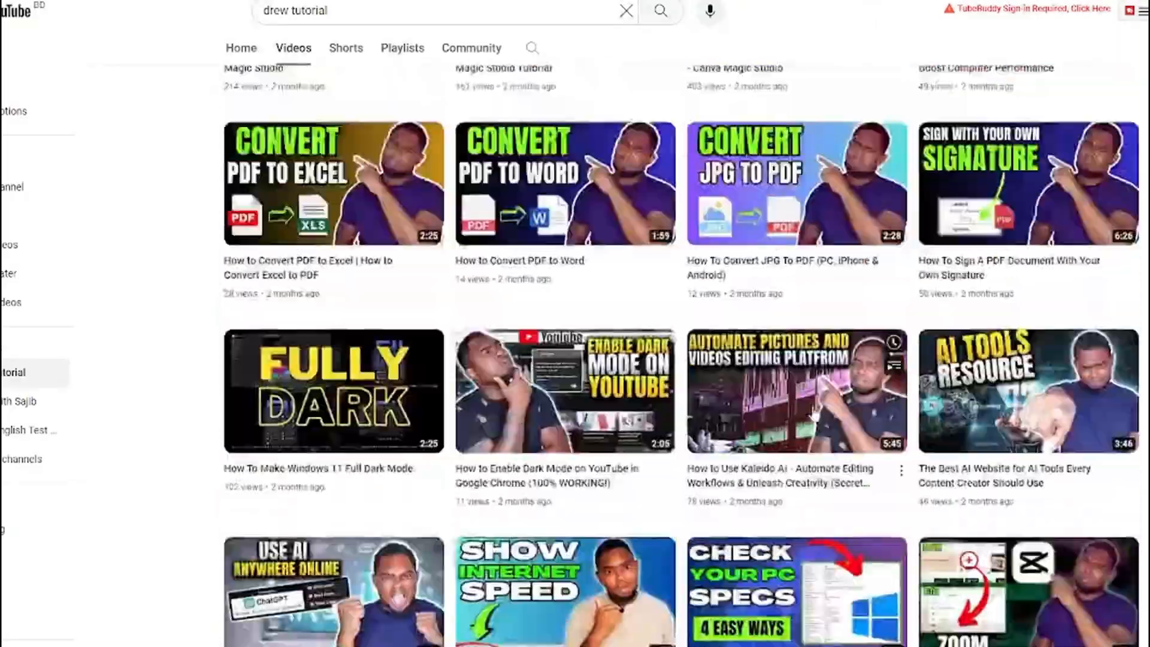
- Scroll the channel's Videos list, switch to its Shorts and scroll through them
scroll("down", 3)
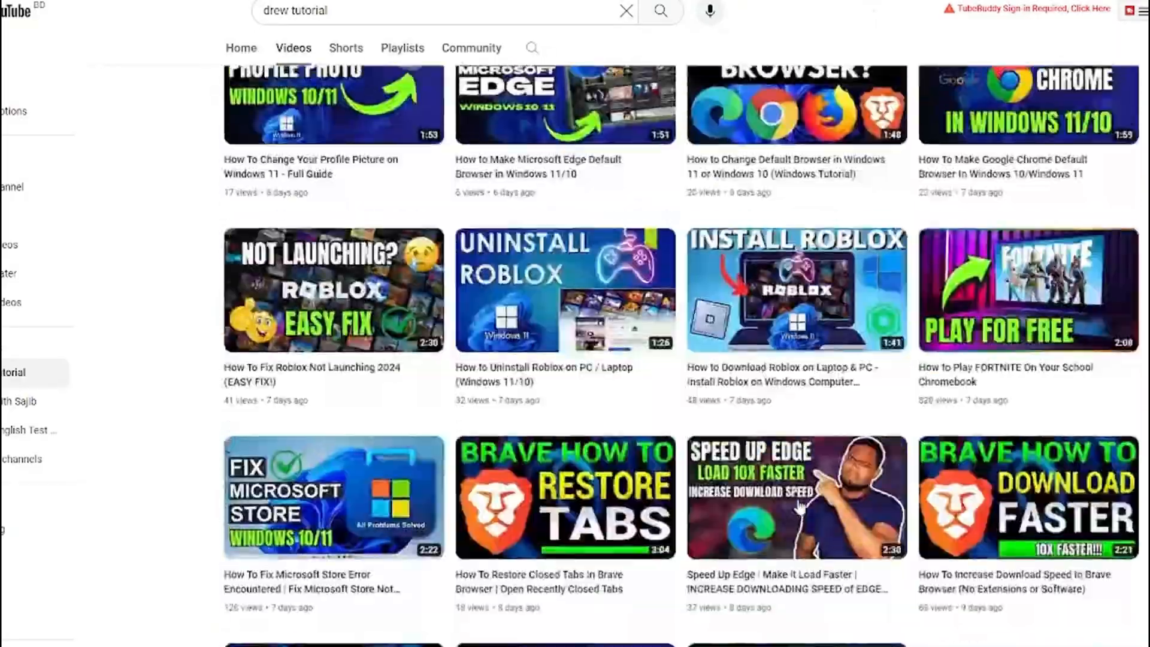
left_click(345, 48)
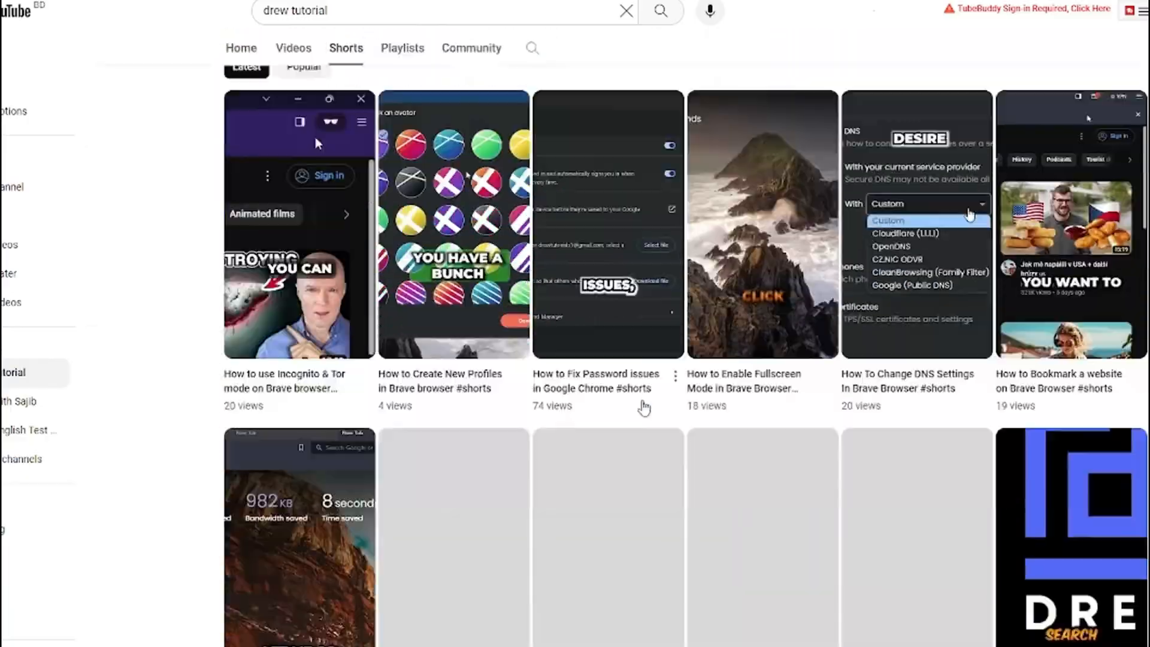
scroll("down", 3)
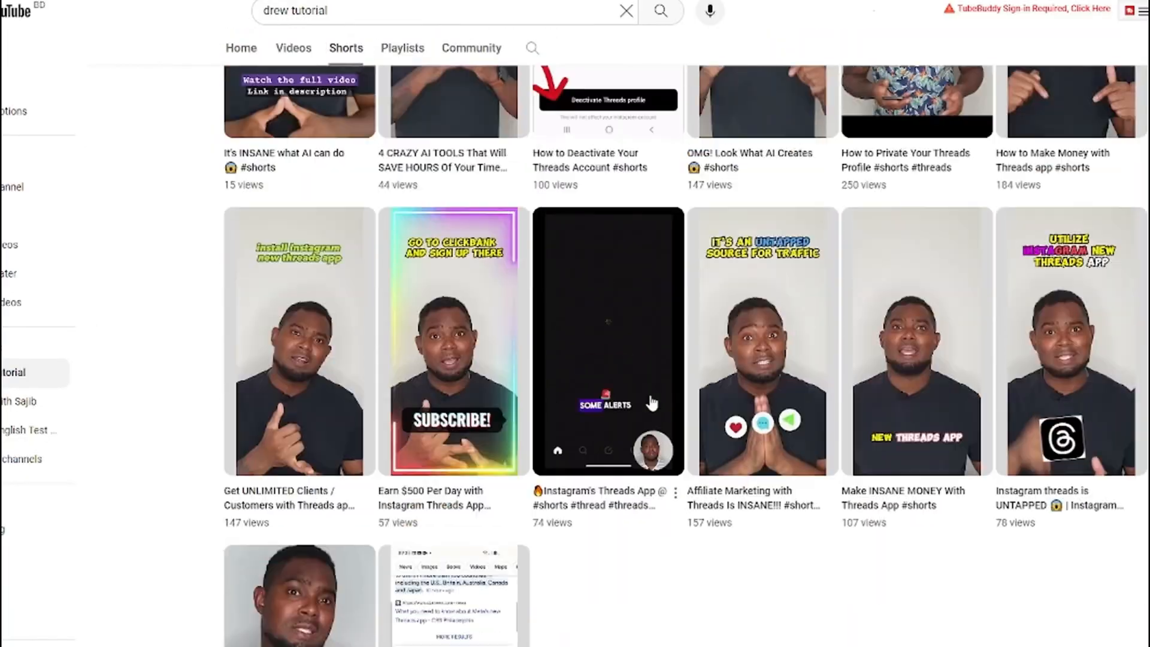